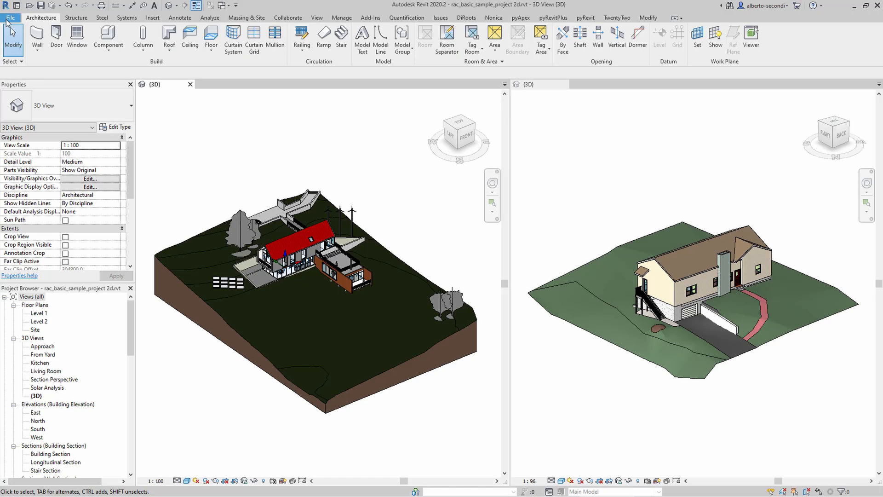
# Dismiss the File Open dialog and open the M_Wind Power Generator family for editing
pyautogui.click(10, 17)
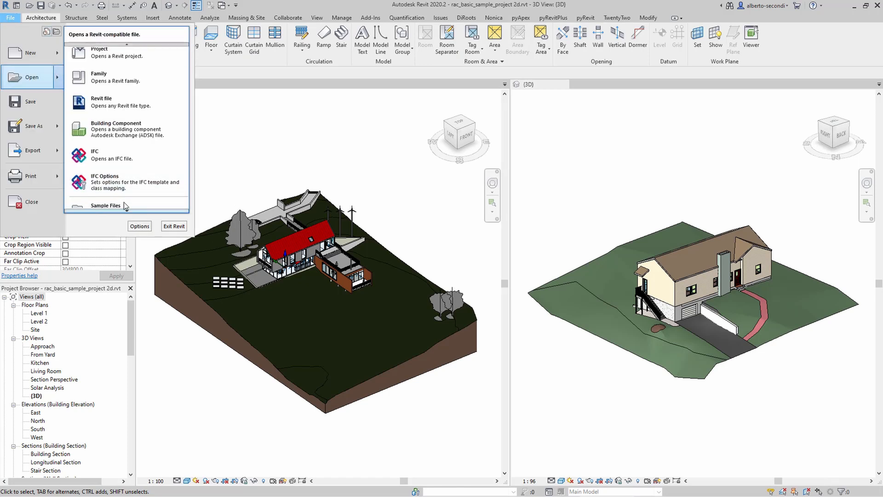
pyautogui.click(105, 205)
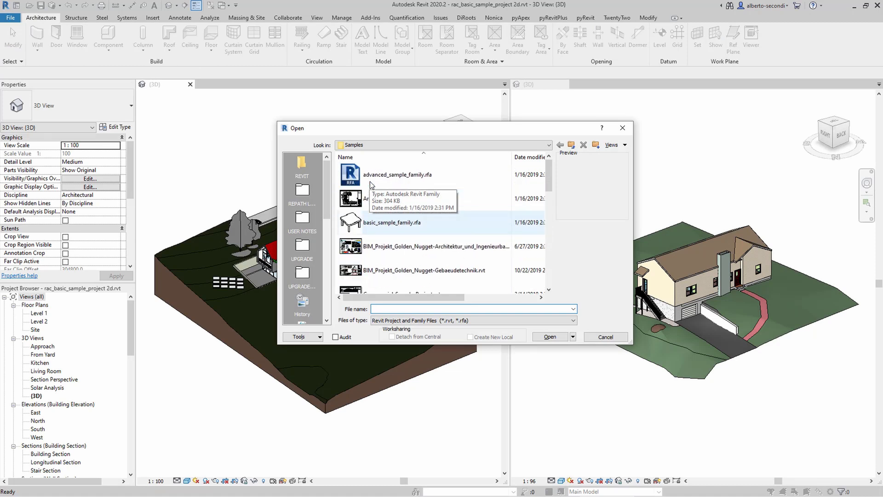
pyautogui.click(550, 337)
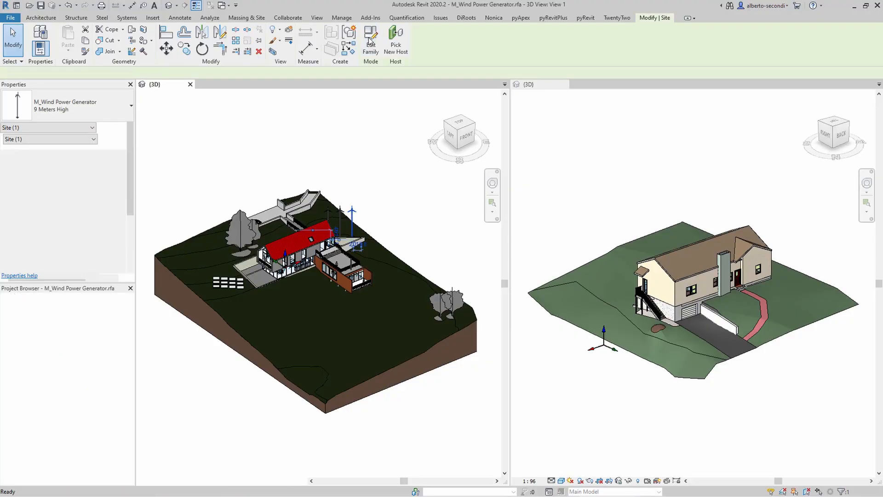
# Load the turbine into the LINK project and transfer the Dining Chair family with pyRevit
pyautogui.click(644, 39)
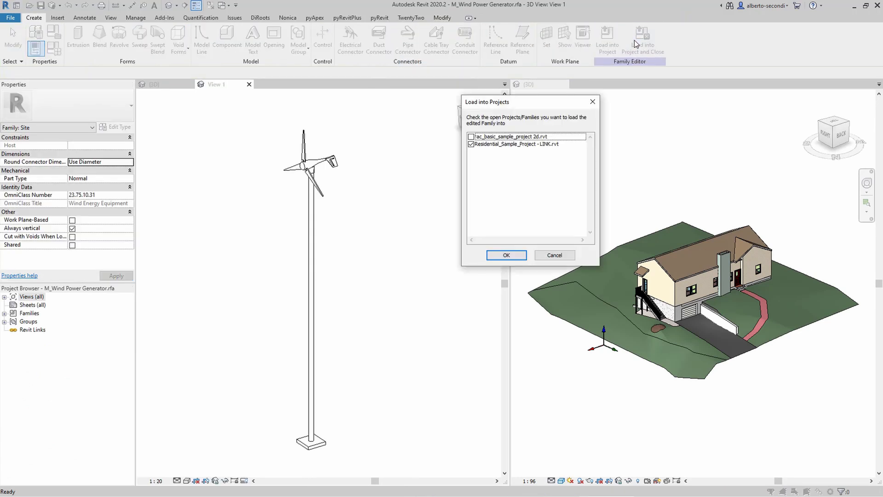
pyautogui.click(505, 254)
pyautogui.write('CHAI')
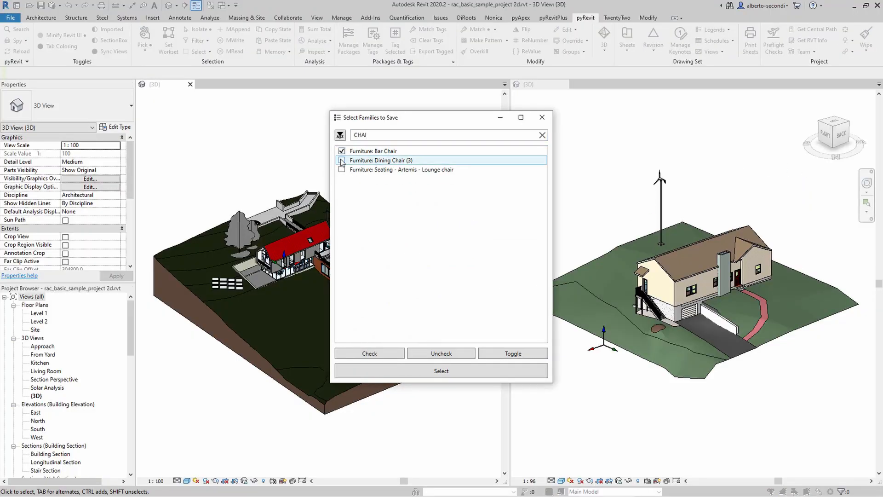
pyautogui.click(442, 371)
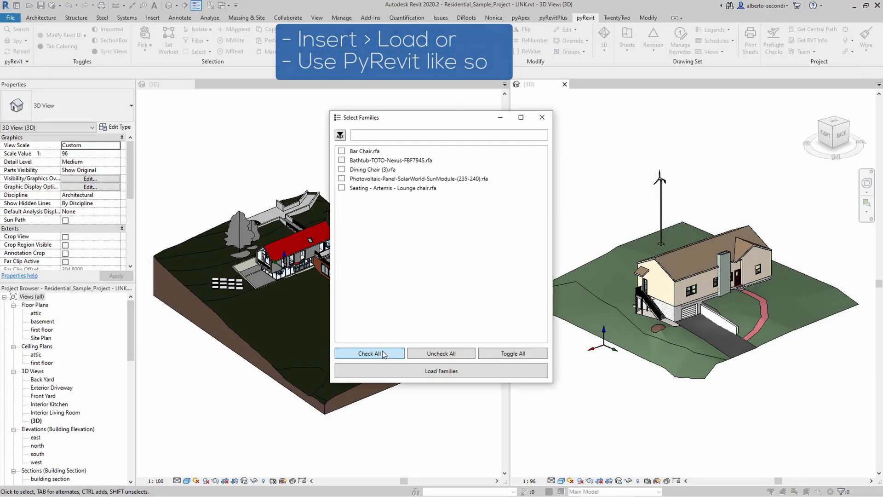
pyautogui.click(441, 371)
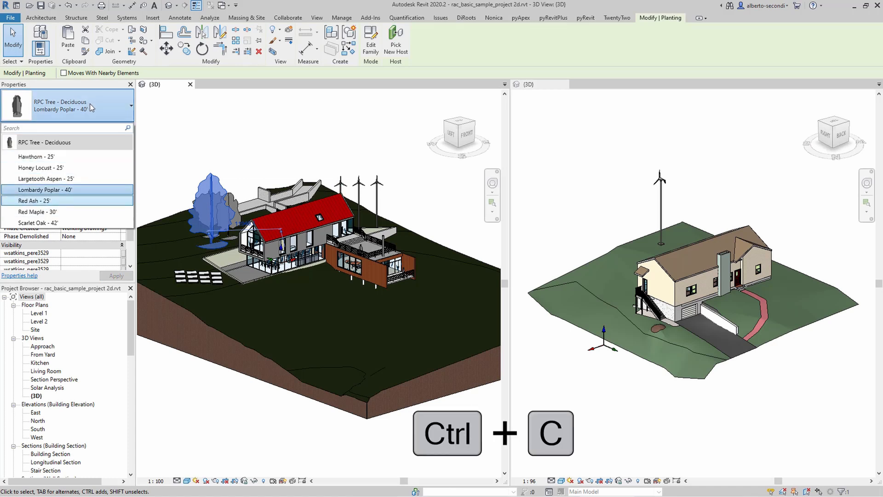
# Copy the Lombardy Poplar and paste it beside the residential house
pyautogui.press('Ctrl+C')
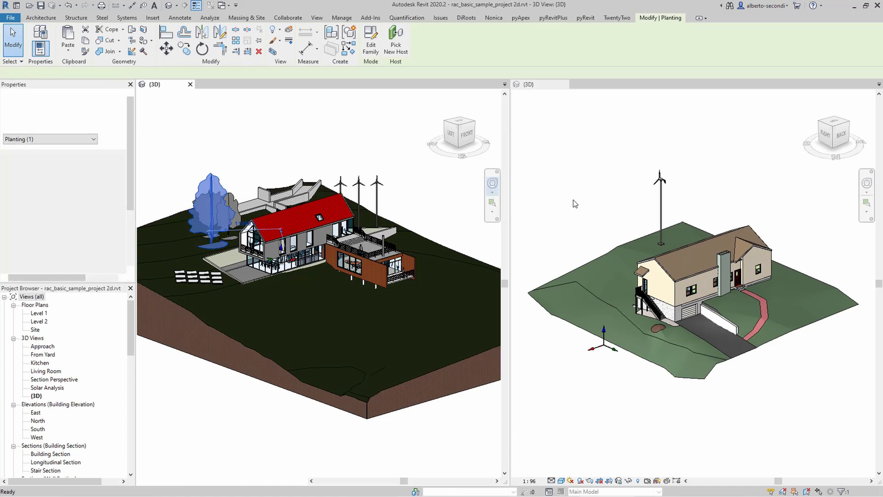
pyautogui.press('ctrl+v')
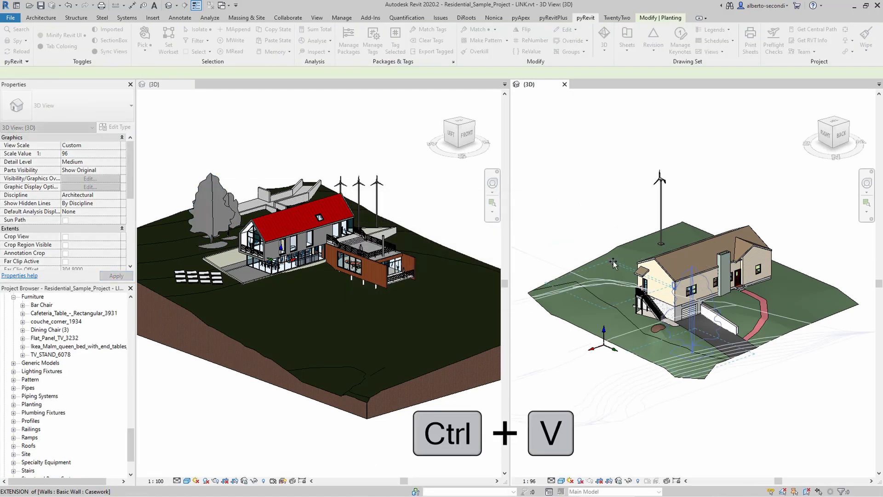
pyautogui.press('ctrl+v')
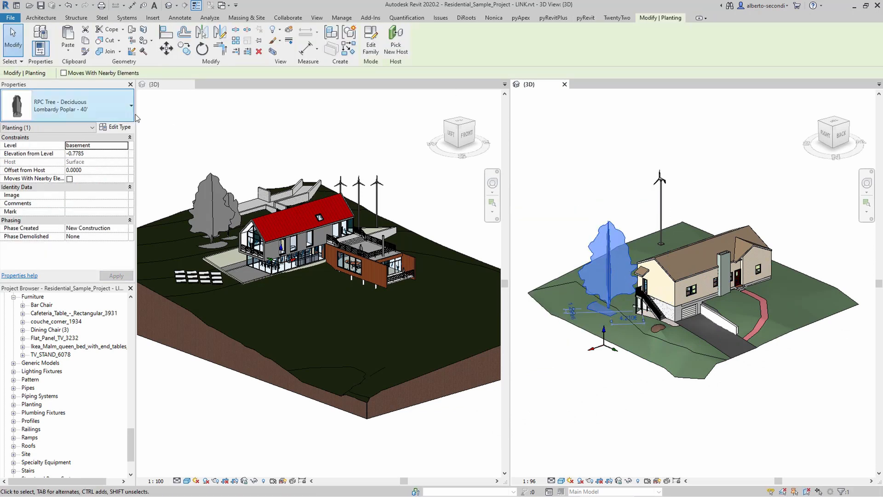
pyautogui.click(130, 105)
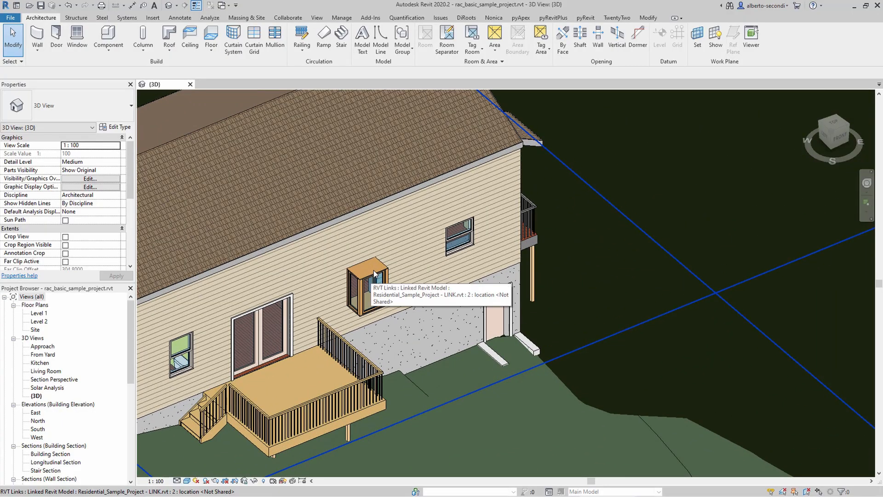
# Select the linked residential model in the sample project's site plan
pyautogui.click(366, 282)
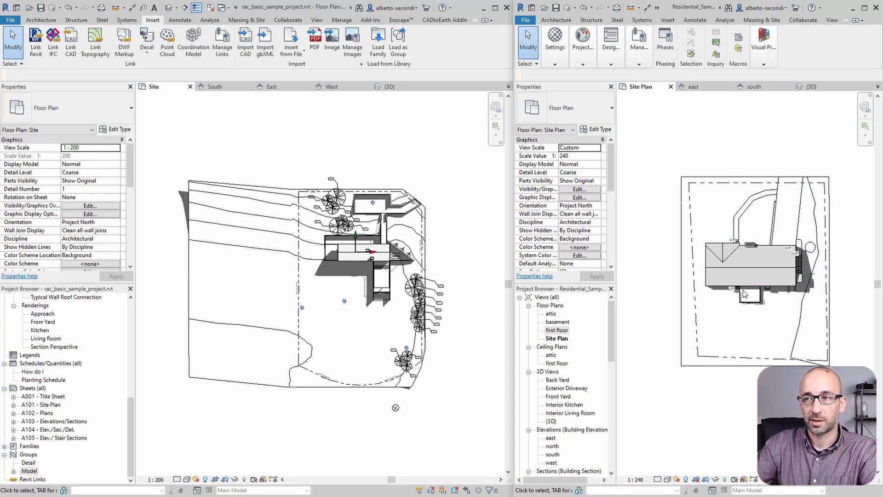
pyautogui.moveTo(475, 405)
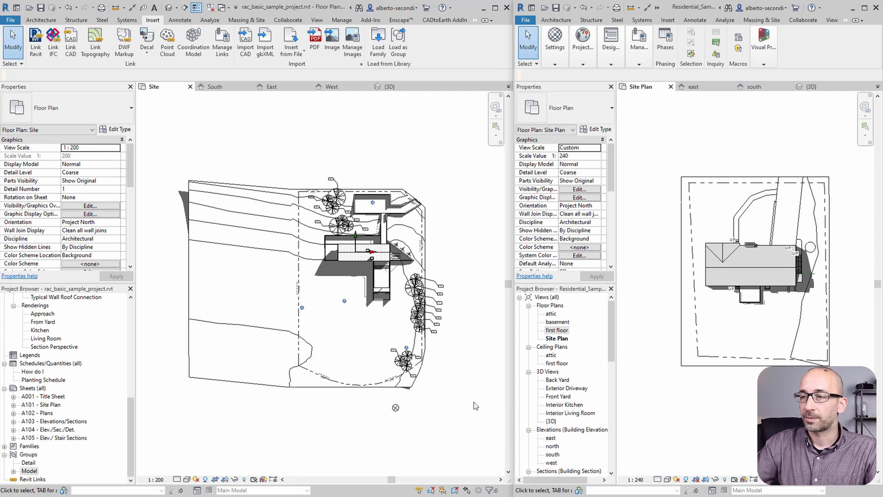
pyautogui.moveTo(460, 412)
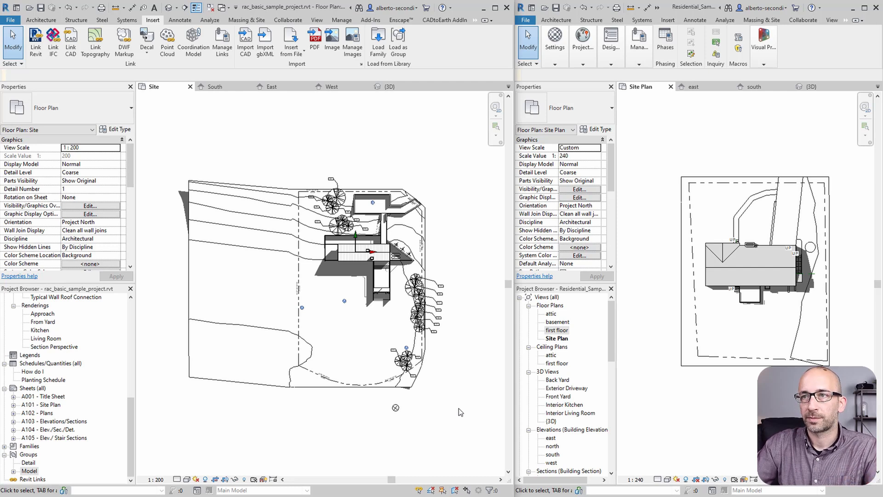
# Switch to the sample project's South elevation view
pyautogui.click(213, 86)
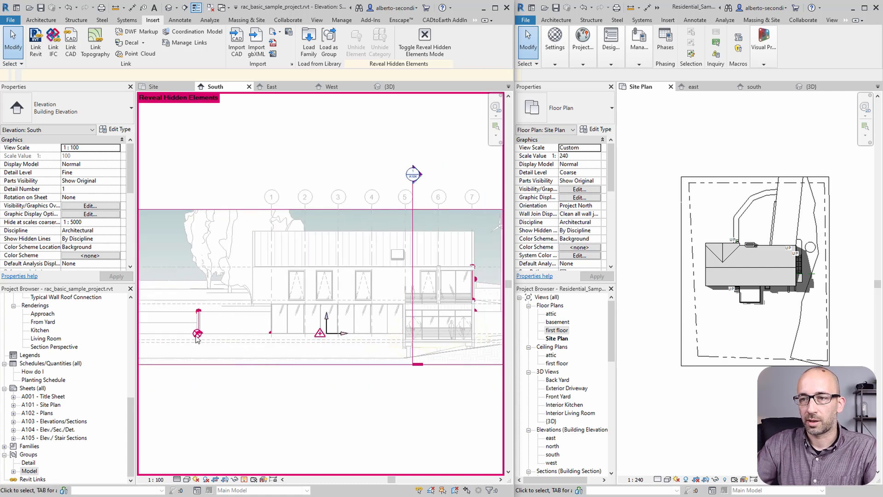
pyautogui.click(197, 333)
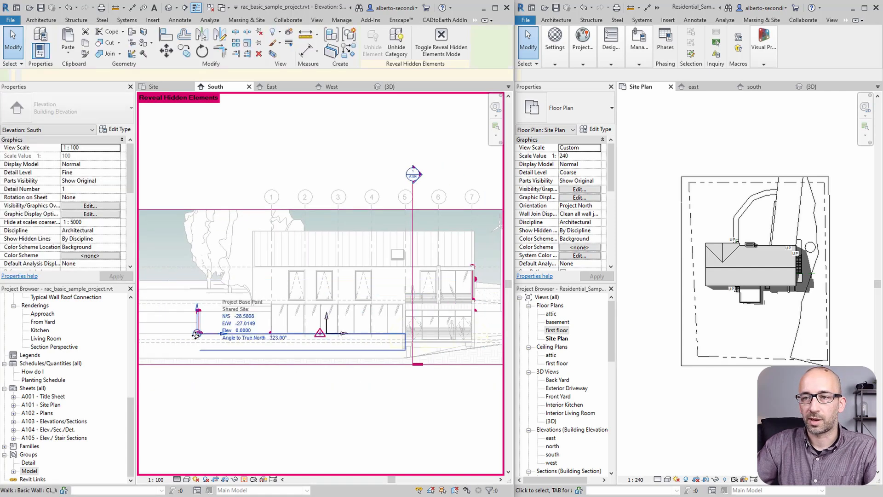
pyautogui.click(198, 334)
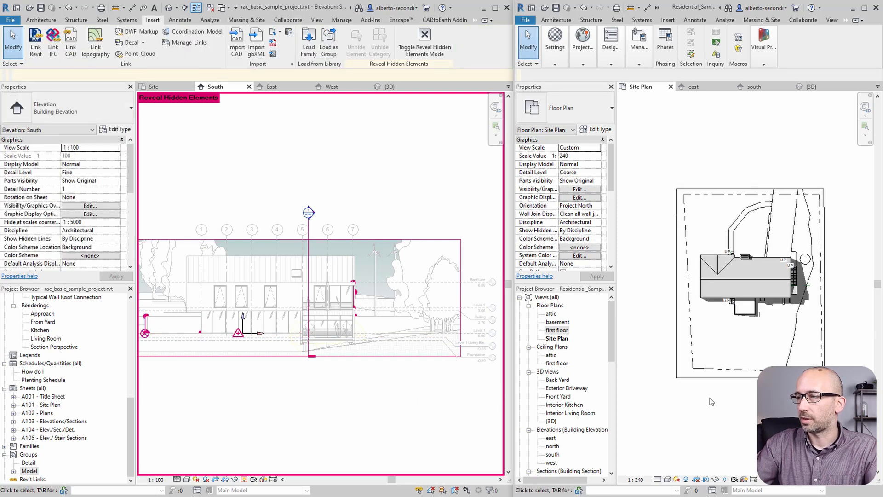
pyautogui.click(695, 86)
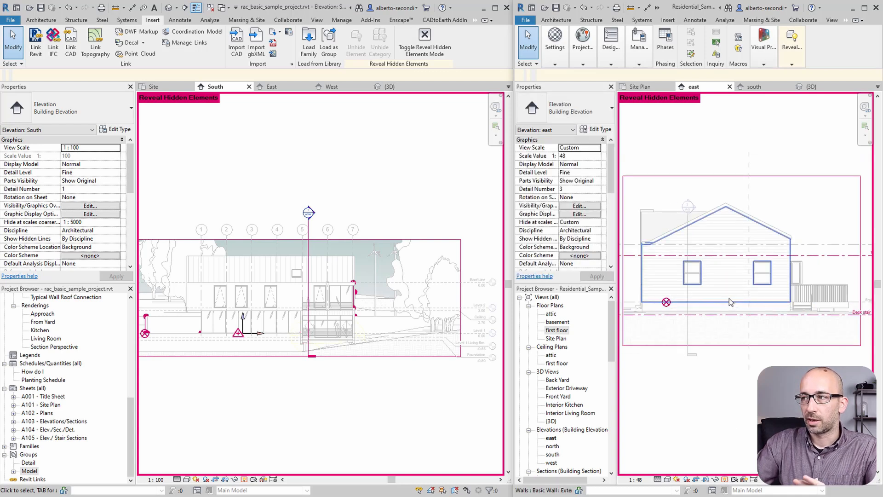
# Inspect the residential east elevation's levels and select an exterior wall
pyautogui.click(696, 225)
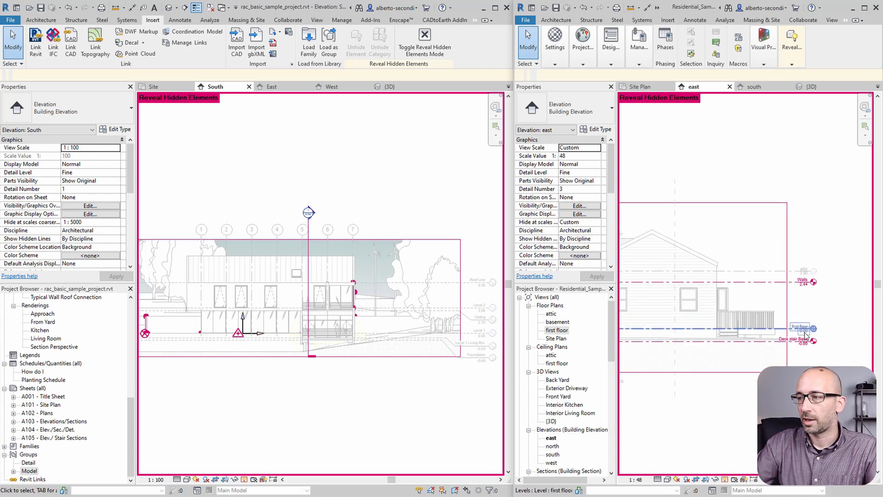
pyautogui.moveTo(805, 332)
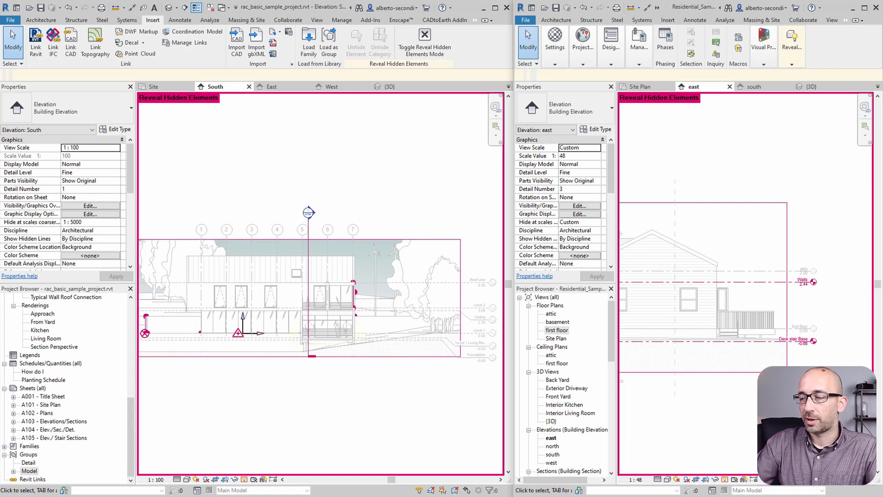
pyautogui.click(752, 338)
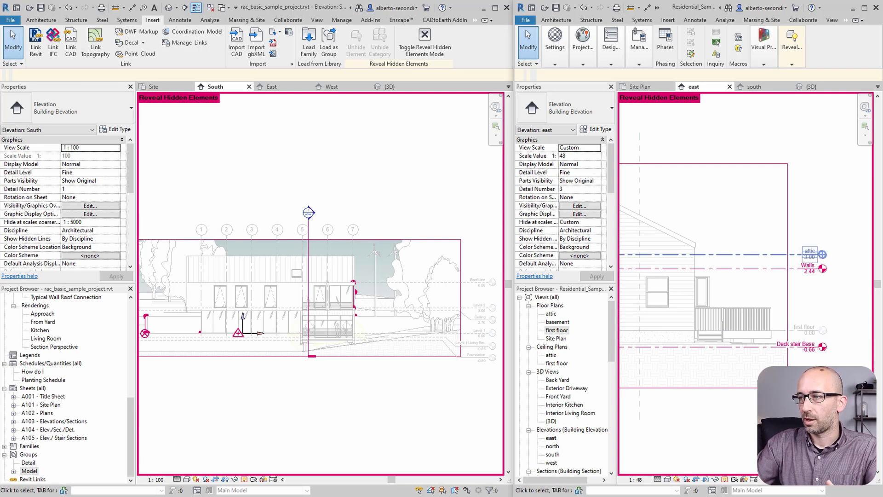
pyautogui.click(656, 281)
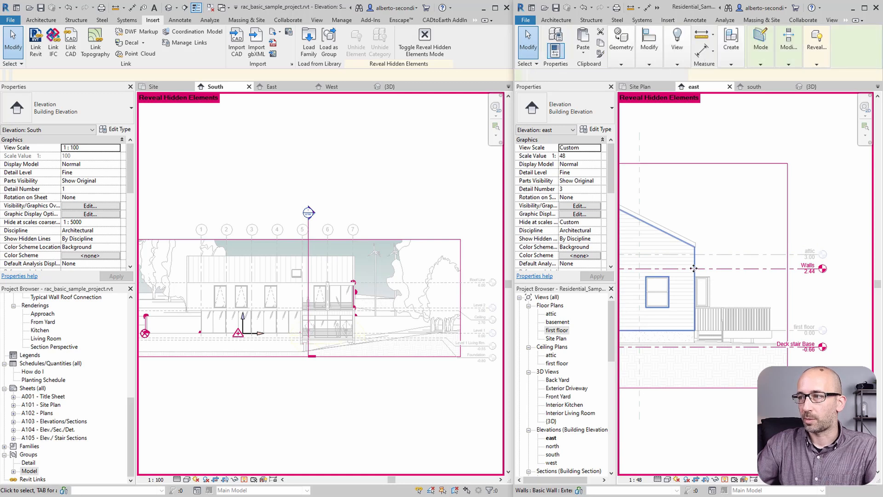
pyautogui.click(653, 253)
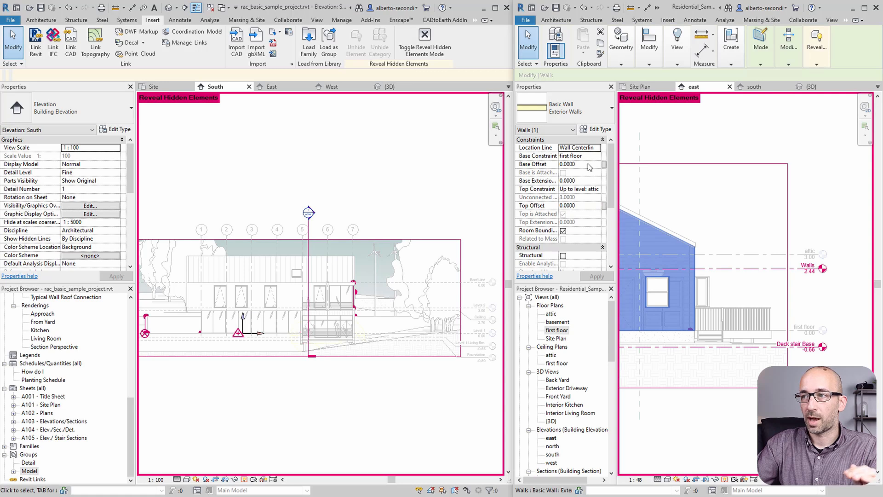
pyautogui.moveTo(580, 211)
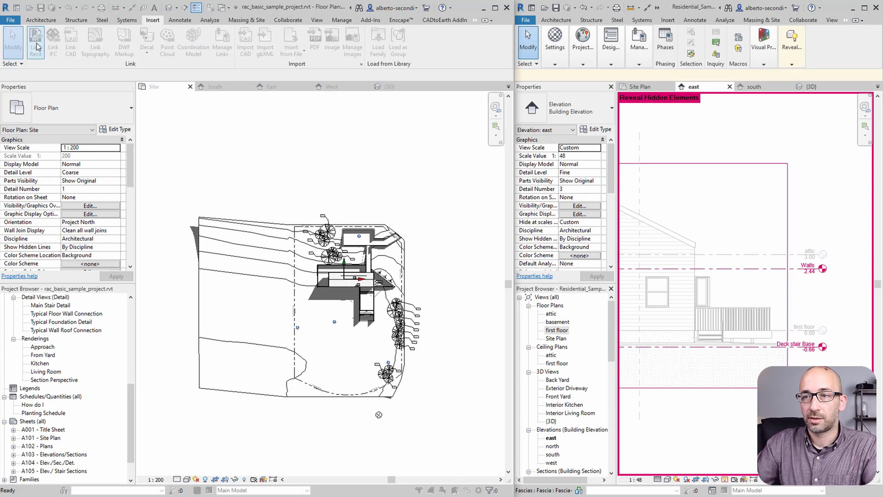
# Link Residential_Sample_Project - LINK.rvt into the site using Manual - Base Point
pyautogui.click(35, 42)
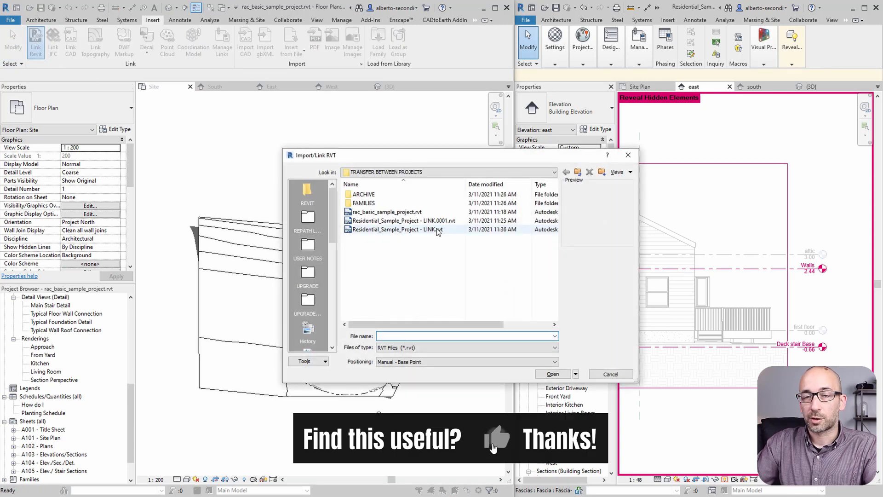
pyautogui.click(399, 230)
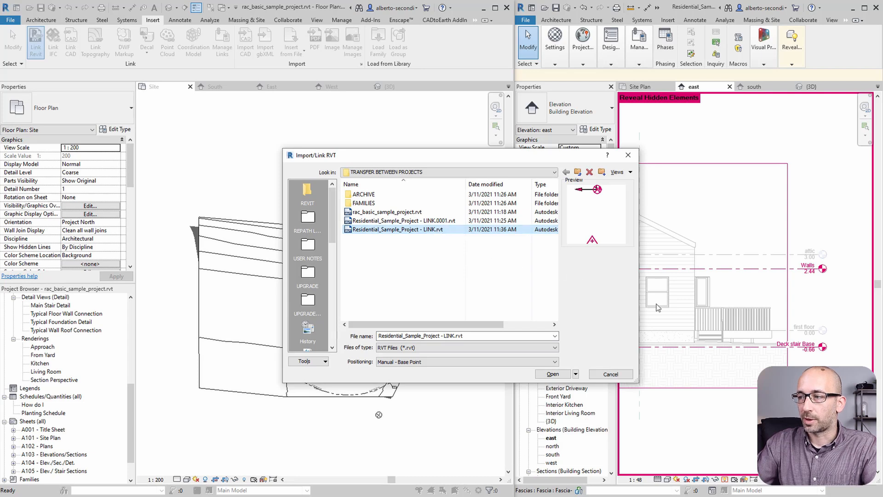
pyautogui.moveTo(761, 368)
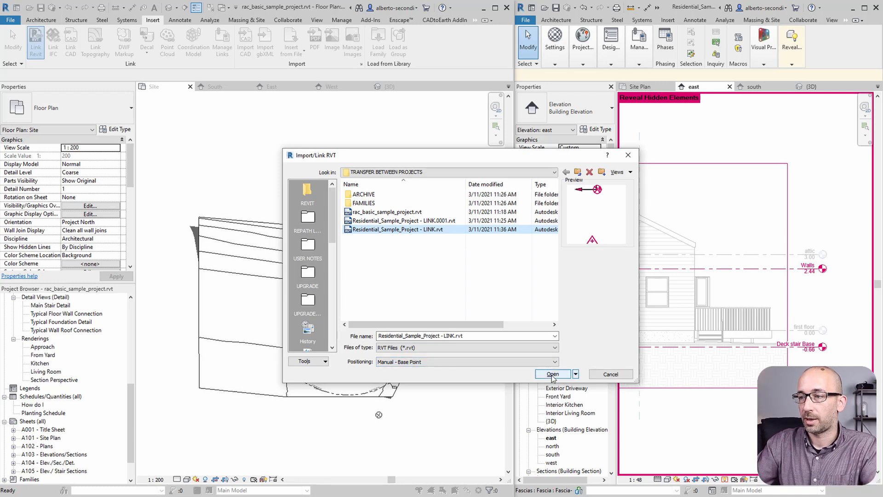
pyautogui.click(553, 374)
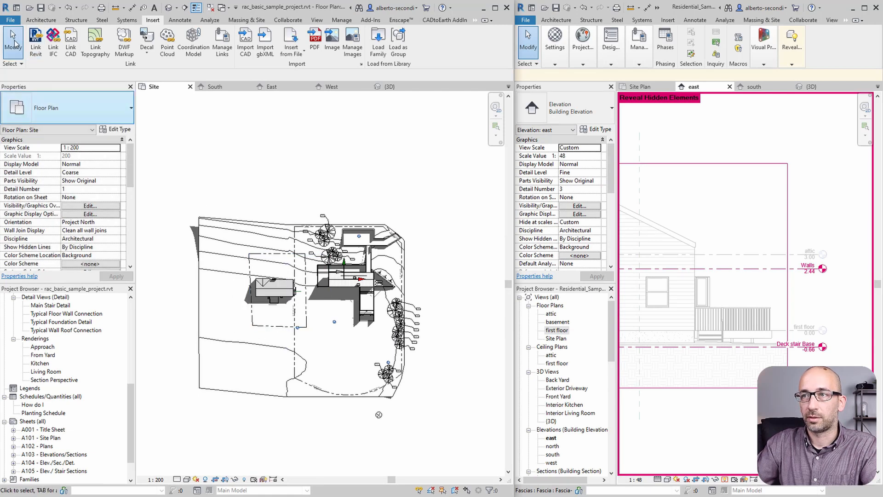
pyautogui.click(331, 86)
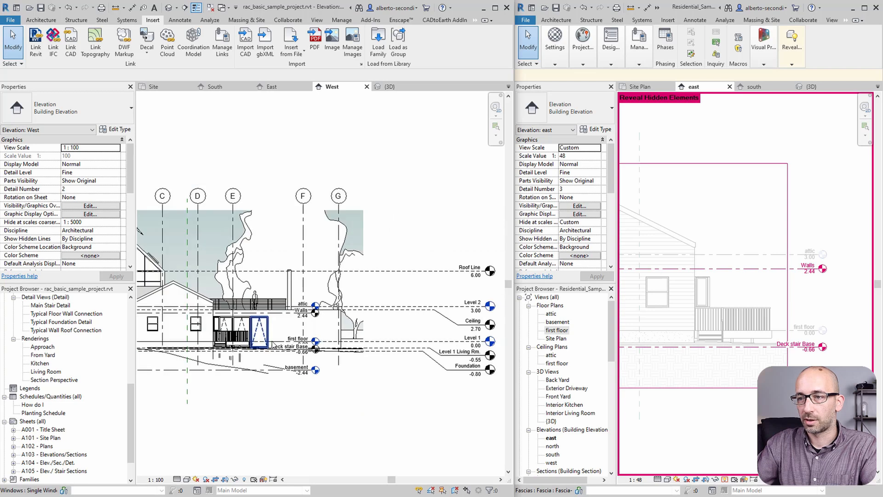
pyautogui.click(259, 338)
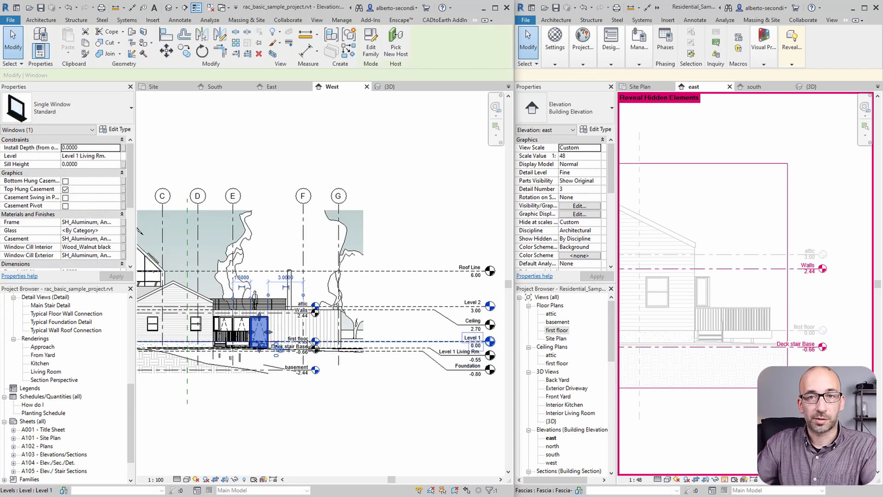
pyautogui.moveTo(476, 348)
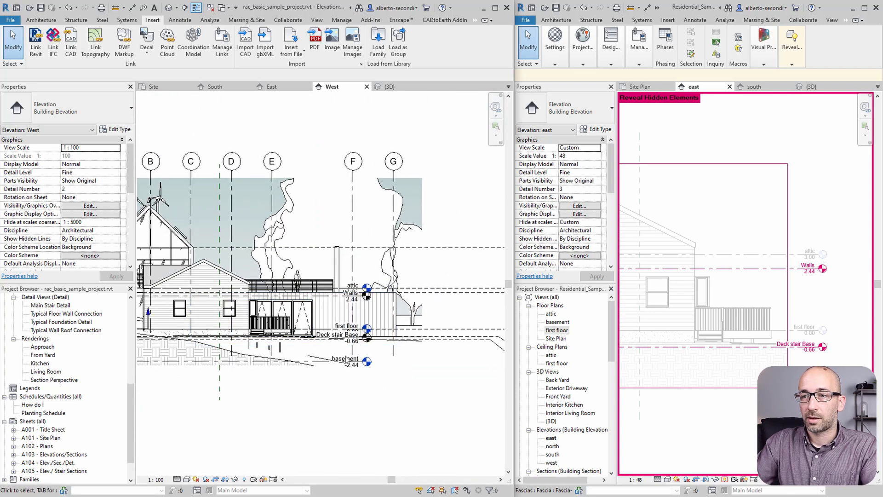
pyautogui.click(198, 276)
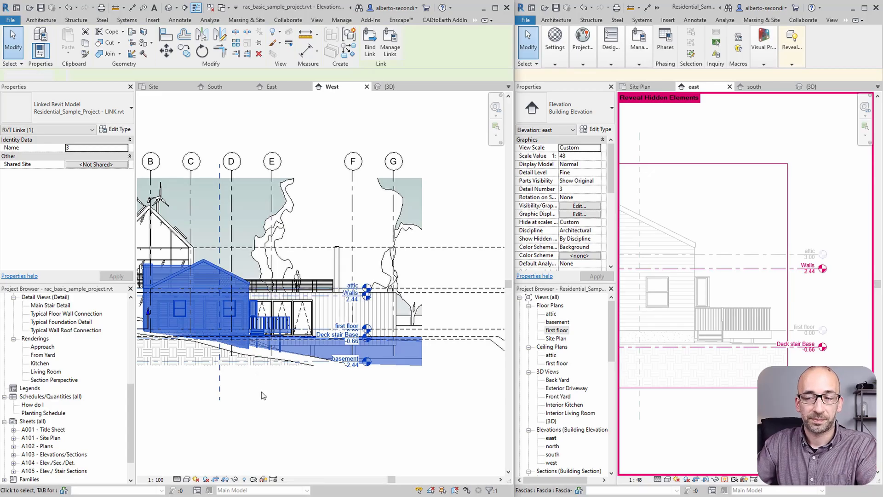
pyautogui.click(153, 20)
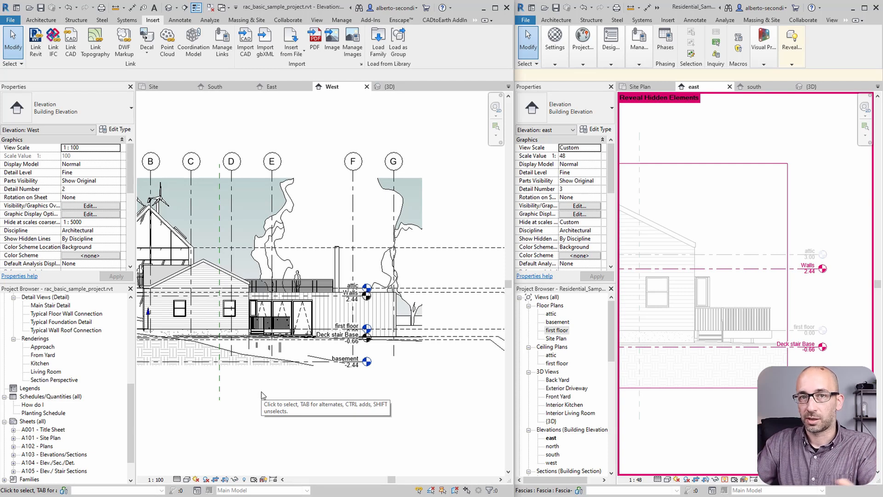
pyautogui.moveTo(262, 395)
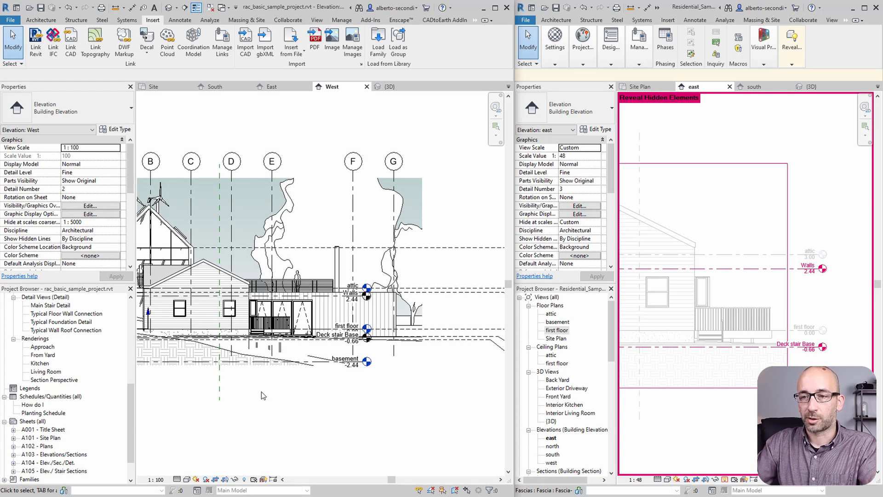
pyautogui.click(231, 284)
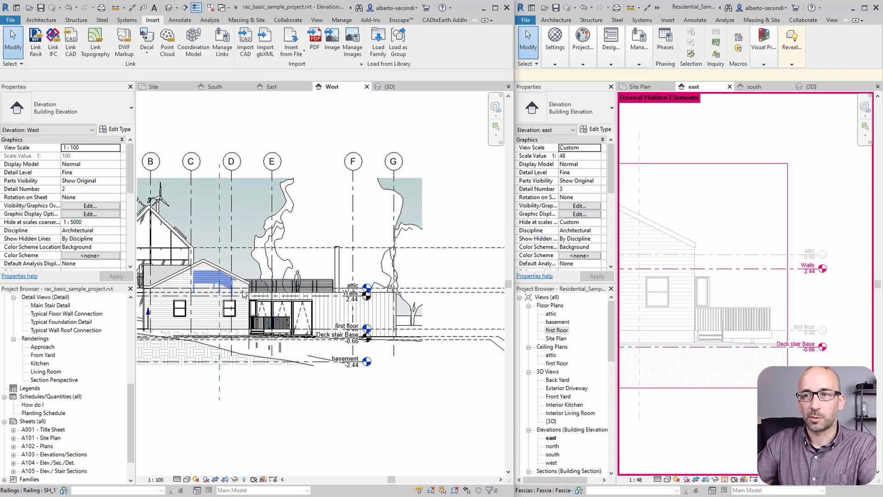
pyautogui.click(230, 161)
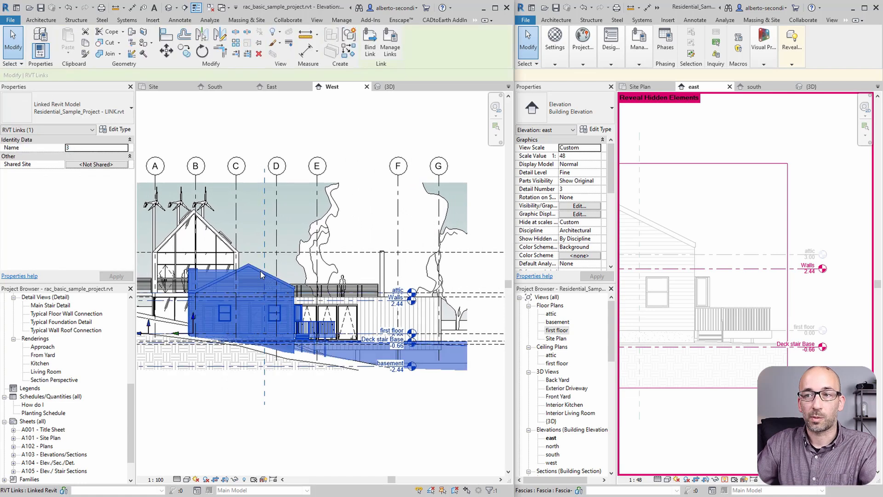
pyautogui.moveTo(262, 276)
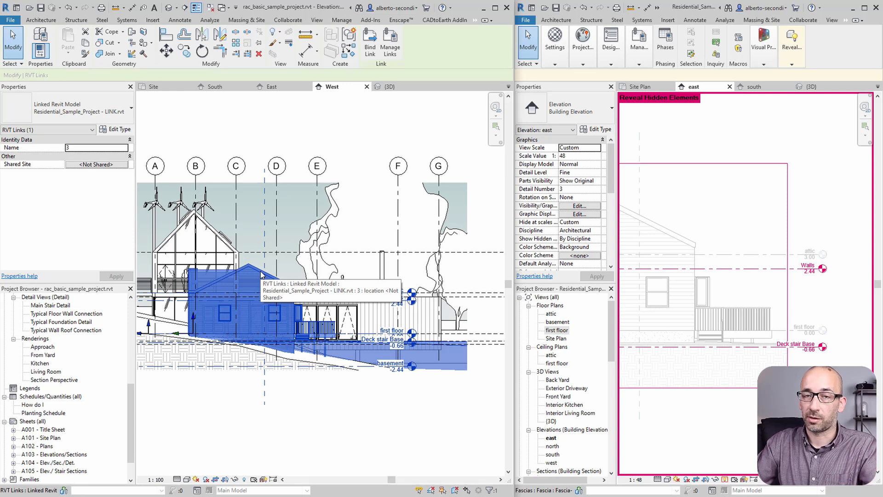
pyautogui.click(334, 422)
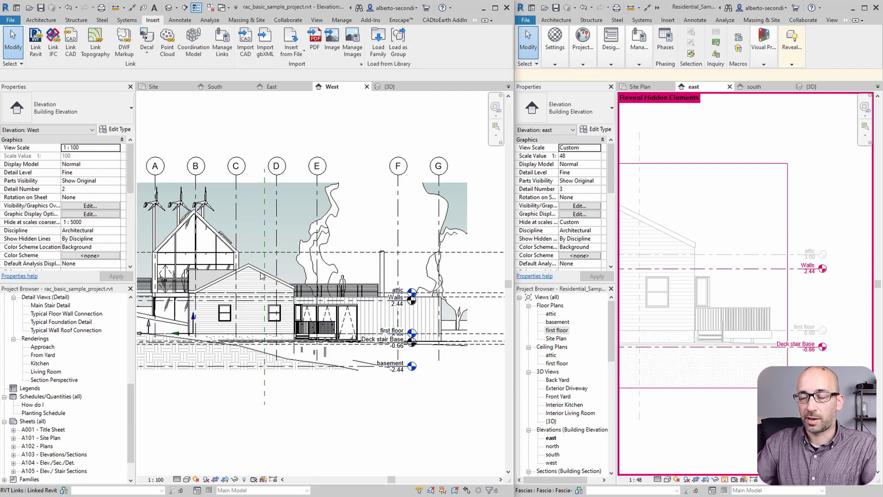
pyautogui.click(236, 304)
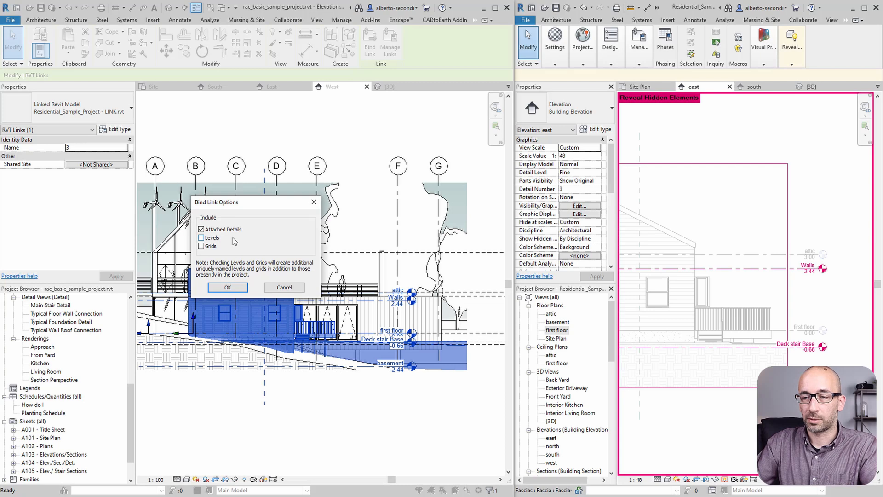
pyautogui.click(201, 238)
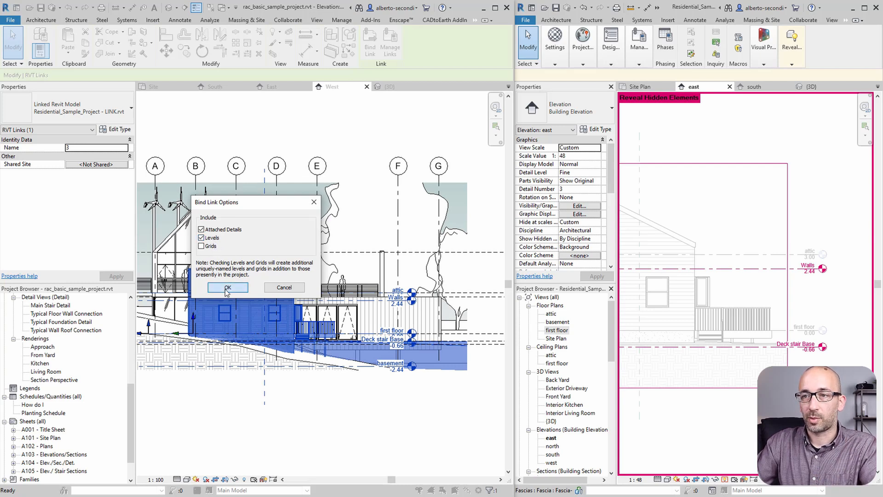
pyautogui.click(228, 287)
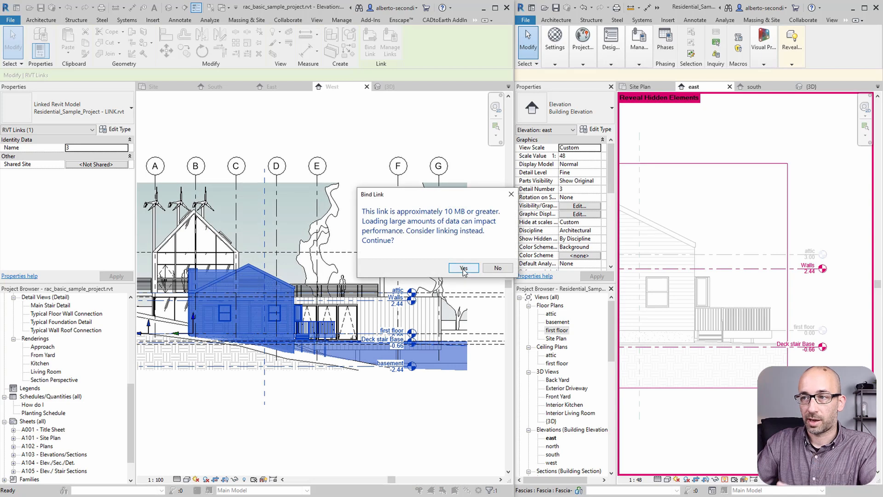
pyautogui.click(463, 267)
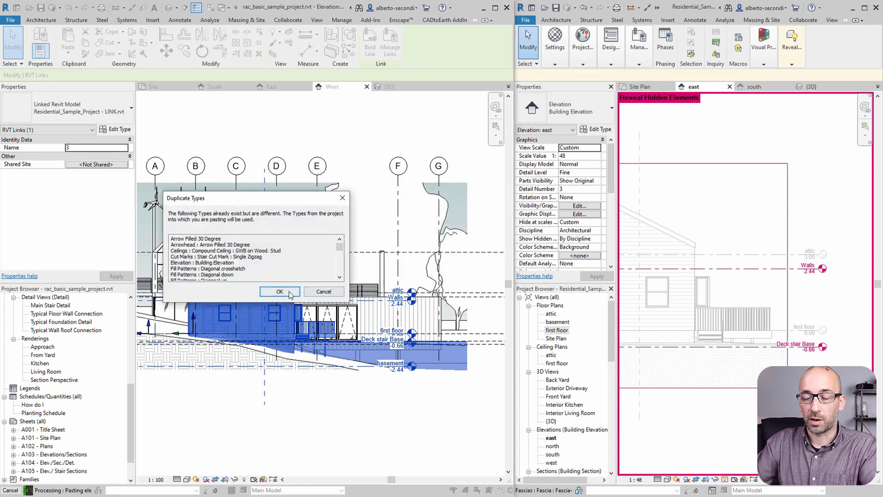
pyautogui.click(279, 292)
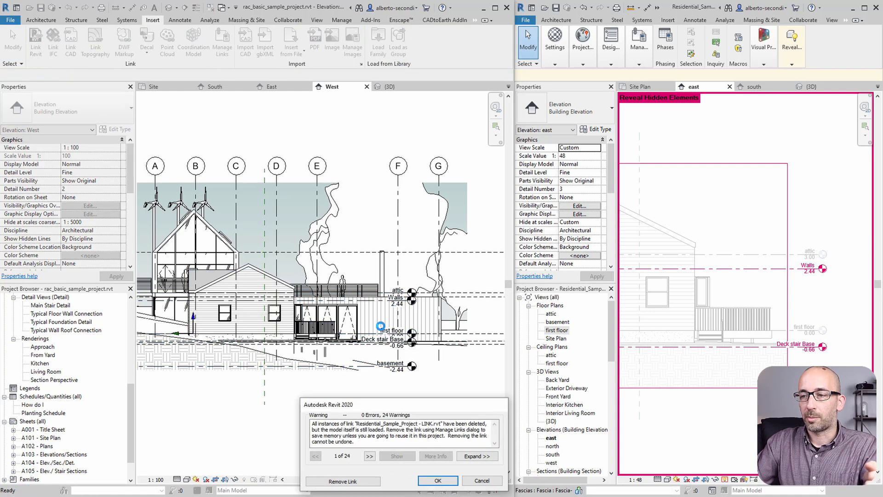
pyautogui.click(438, 480)
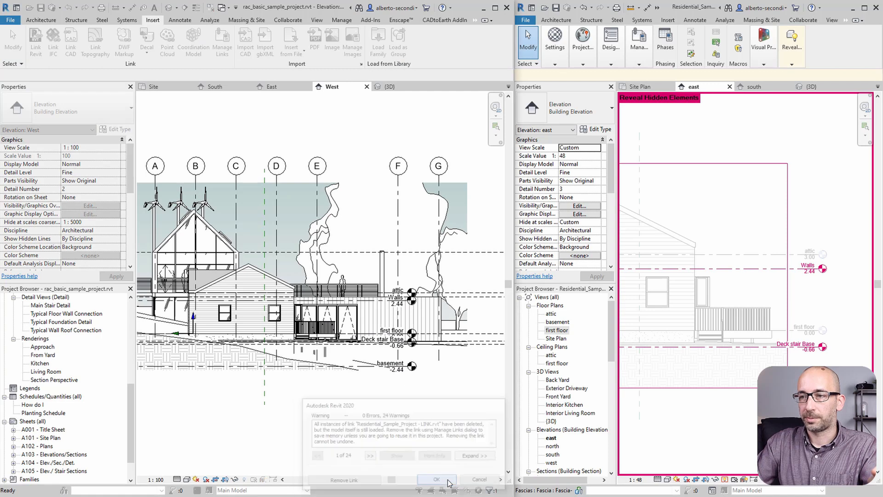
pyautogui.click(435, 479)
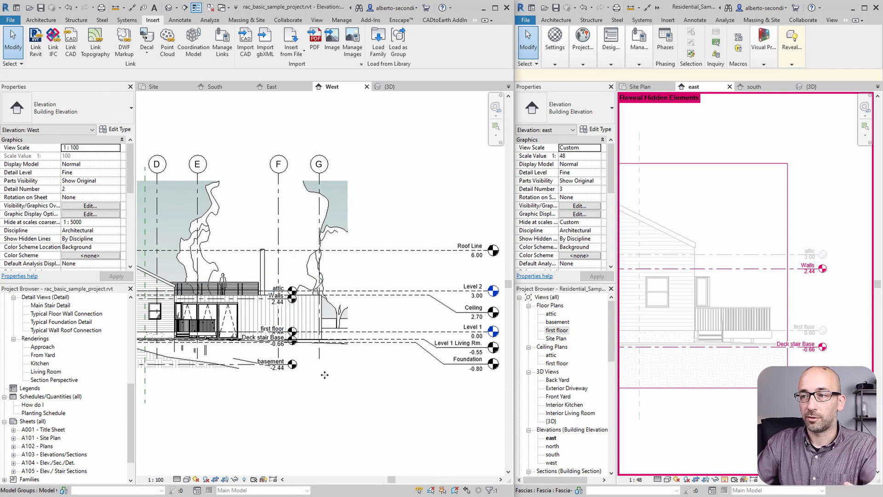
pyautogui.moveTo(252, 311)
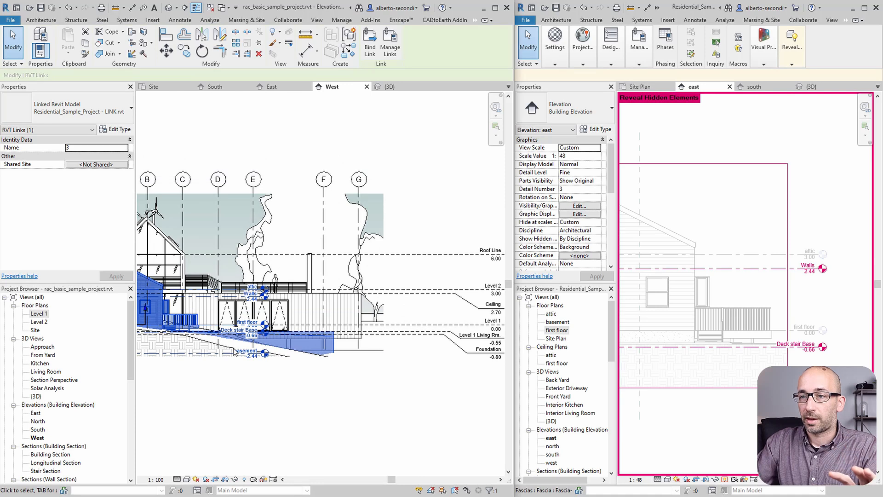
# Bind the residential link as a group with Levels unchecked in Bind Link Options
pyautogui.click(369, 43)
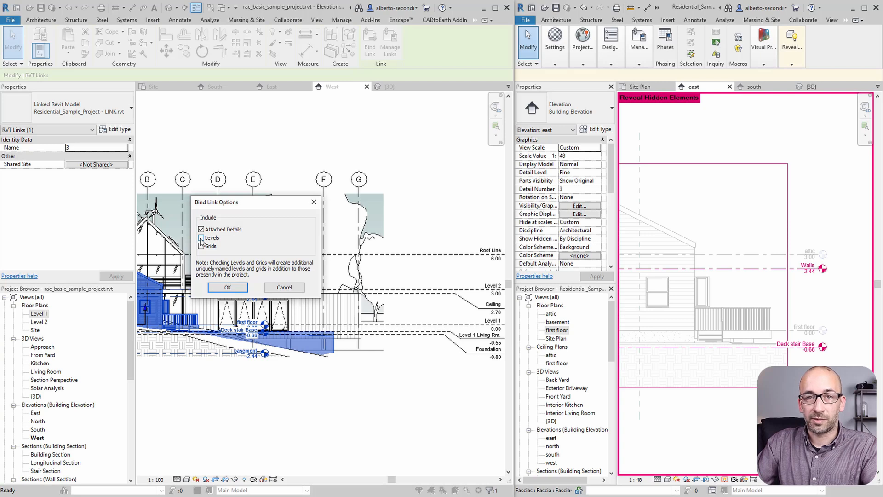
pyautogui.click(228, 287)
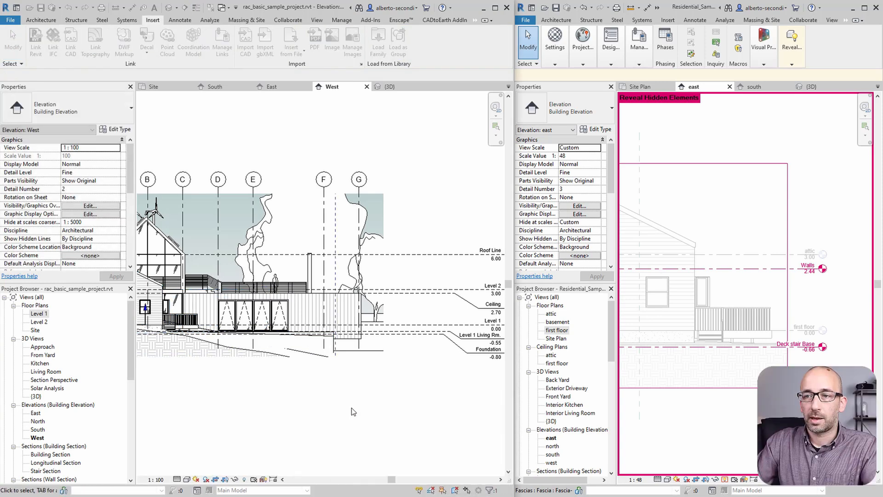
pyautogui.moveTo(336, 326)
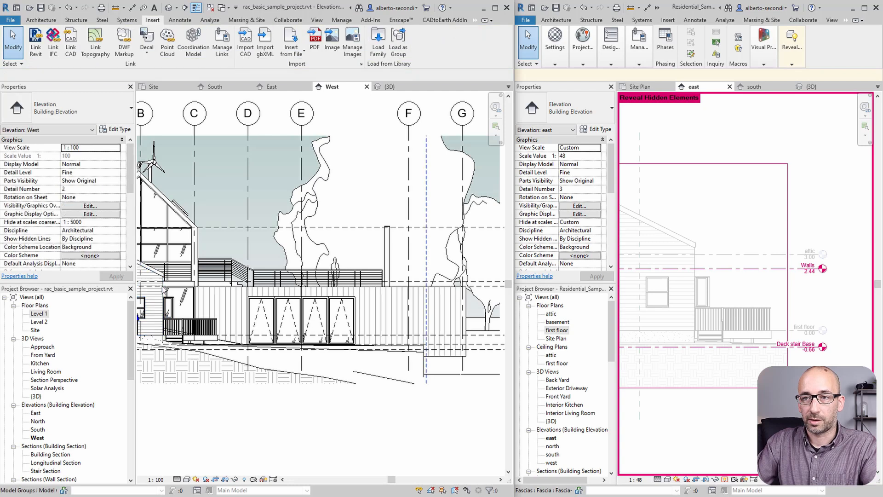
pyautogui.click(149, 293)
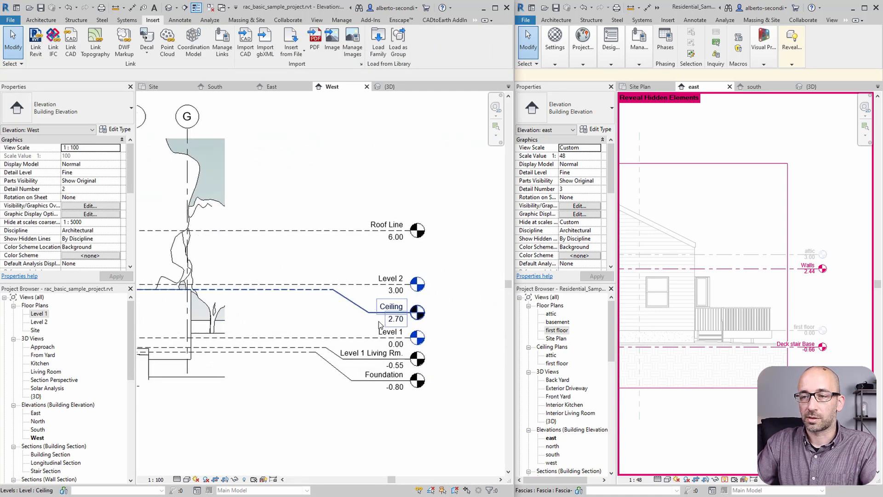
pyautogui.click(275, 290)
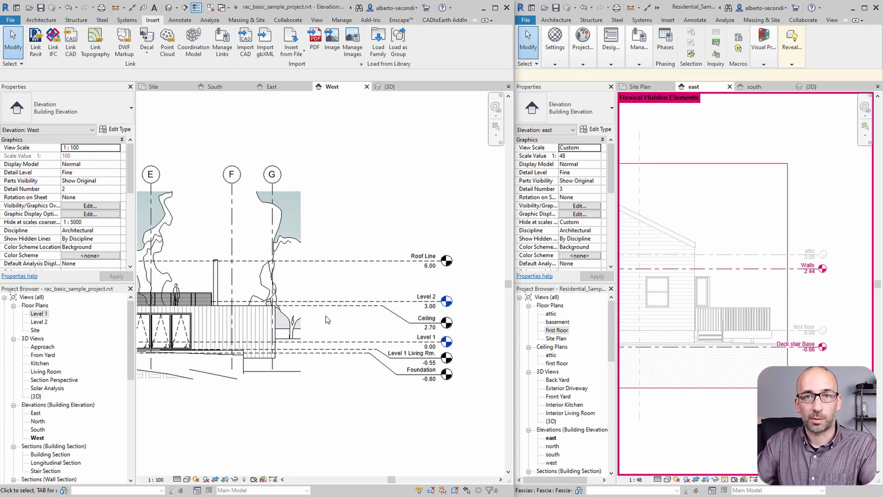
pyautogui.moveTo(378, 398)
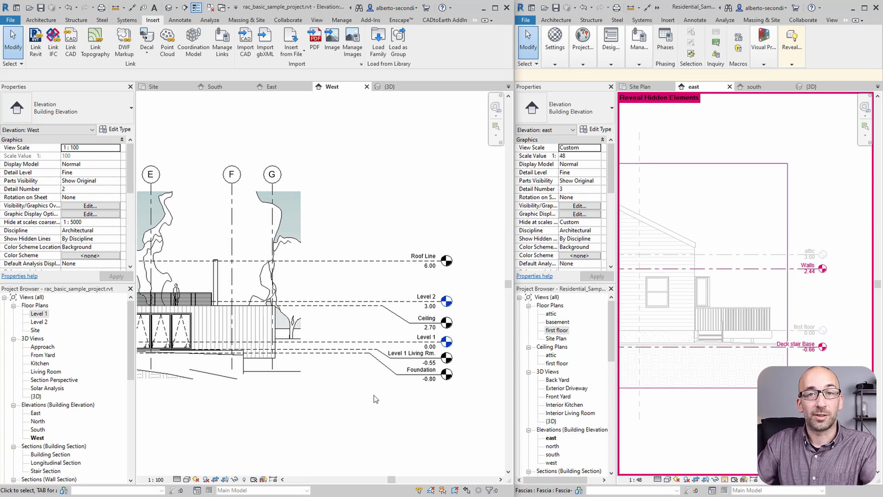
pyautogui.moveTo(281, 417)
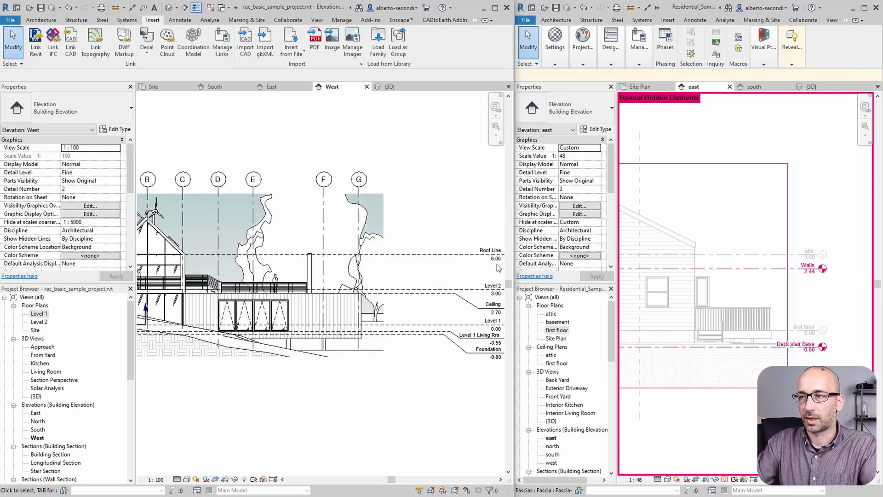
# Change the attic level elevation to 3.50 and open the Site floor plan
pyautogui.click(808, 250)
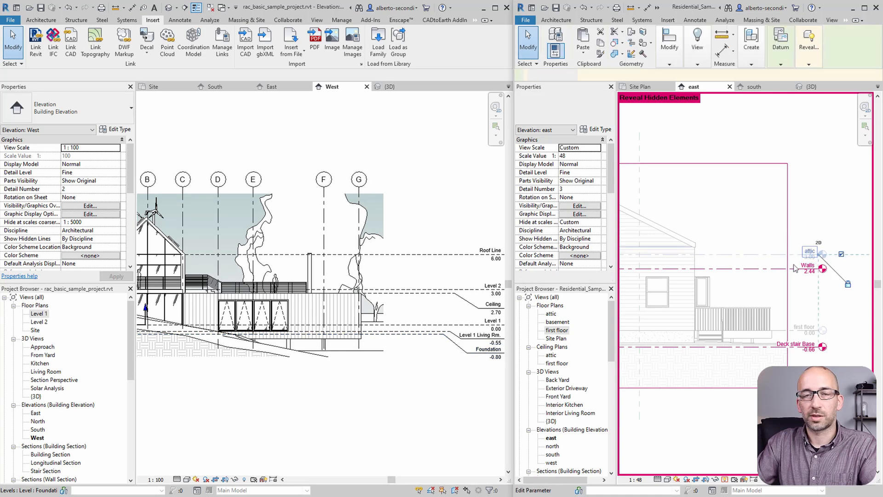
pyautogui.click(720, 249)
pyautogui.write('3')
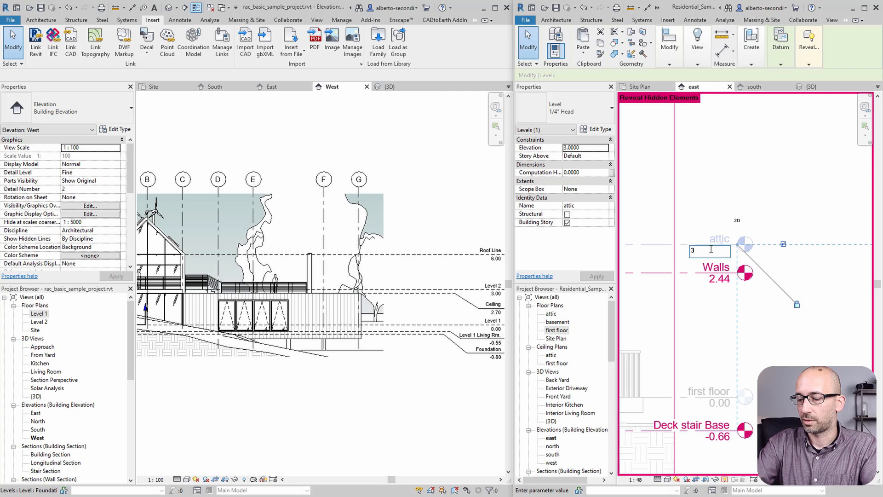
pyautogui.press('Return')
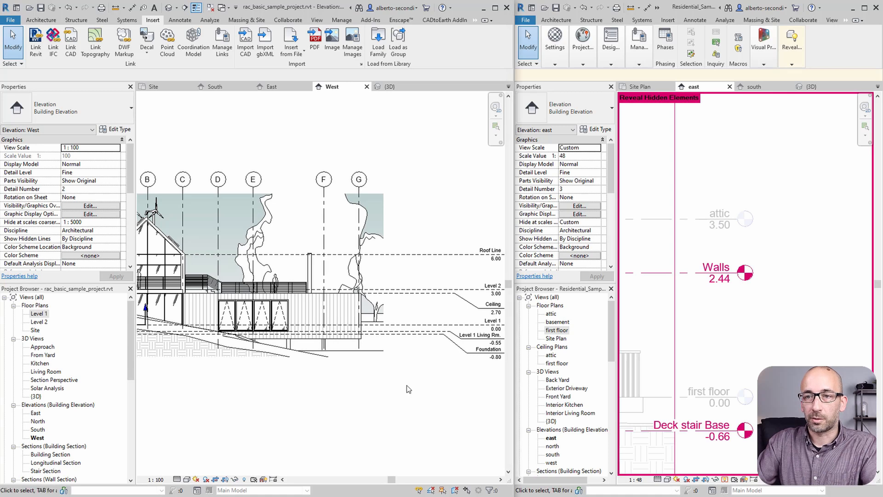
pyautogui.doubleClick(35, 329)
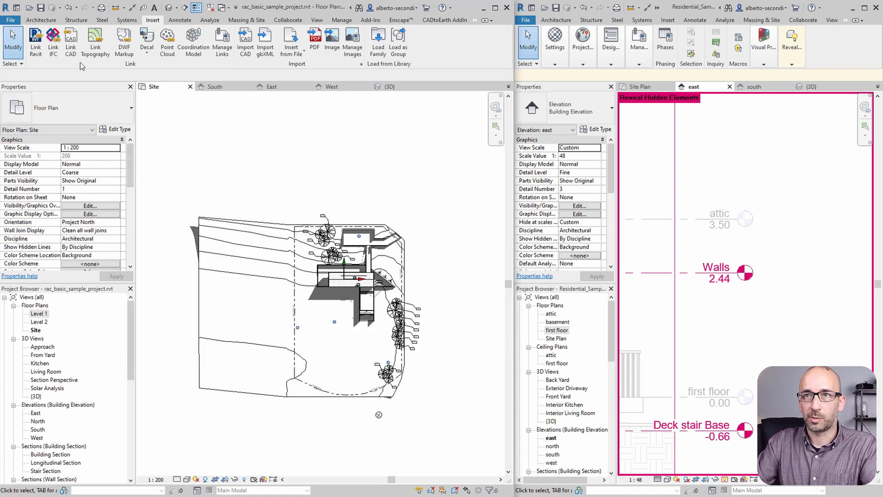
# Link and place the residential LINK file on the site, then view the West elevation
pyautogui.click(35, 42)
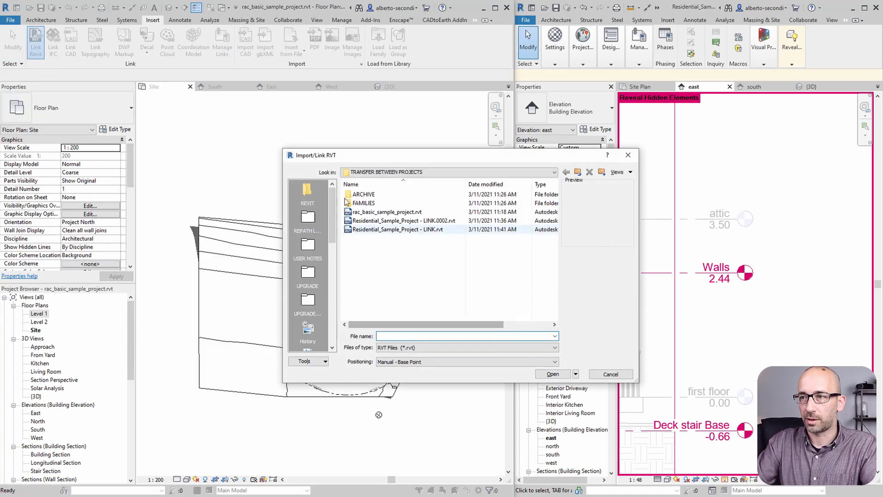
pyautogui.click(398, 229)
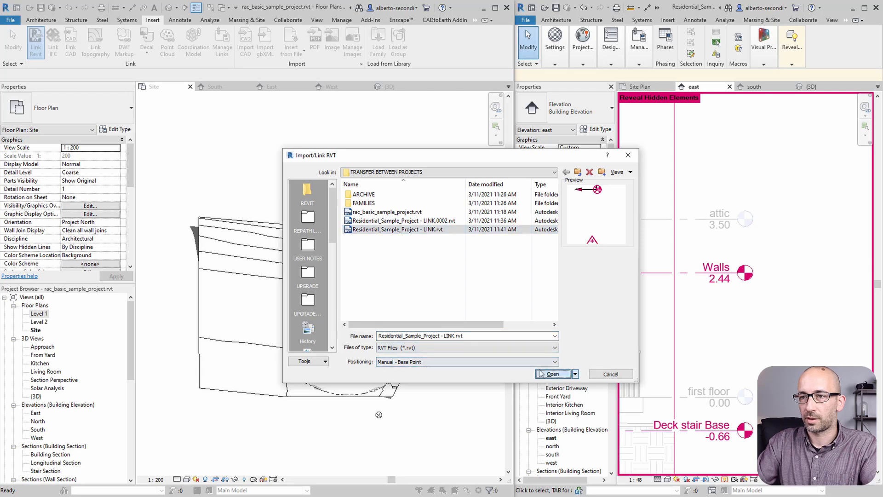
pyautogui.click(552, 374)
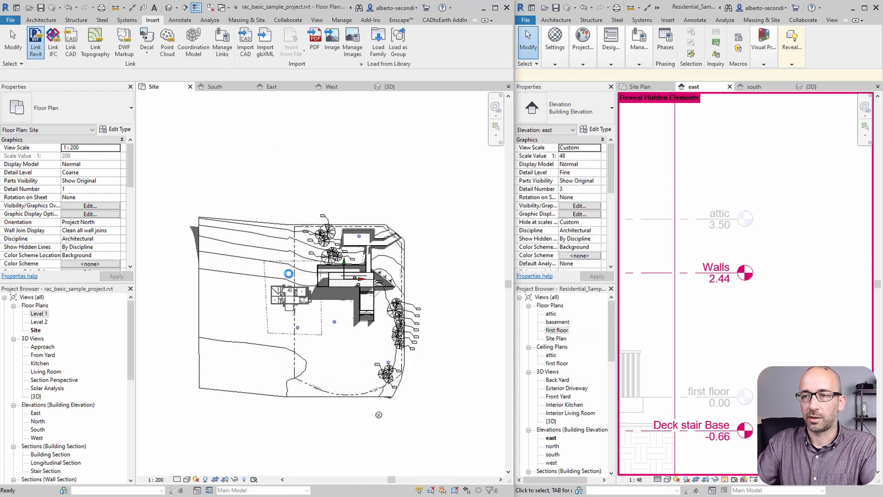
pyautogui.click(271, 279)
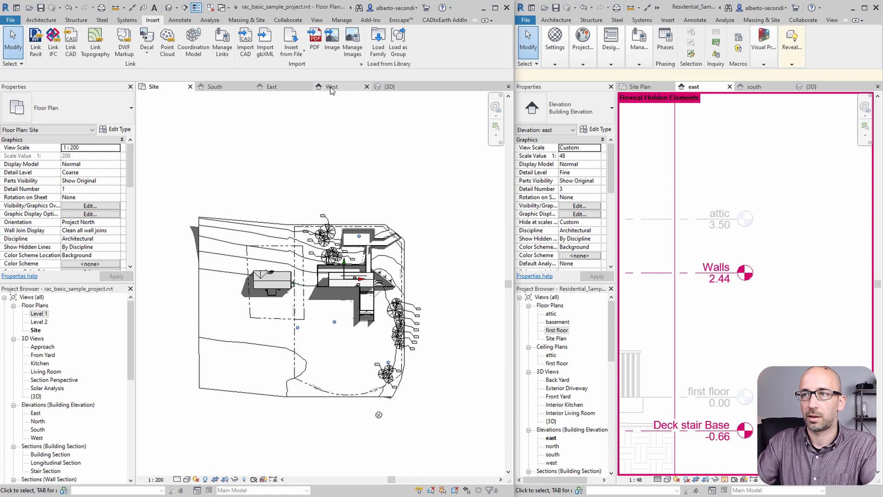
pyautogui.click(331, 86)
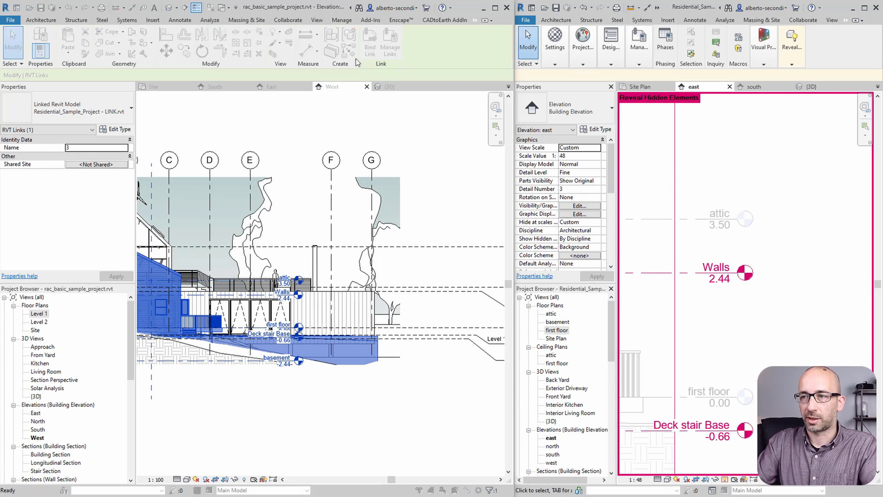
# Bind the linked residential model with only Attached Details, accepting the size warning
pyautogui.click(369, 42)
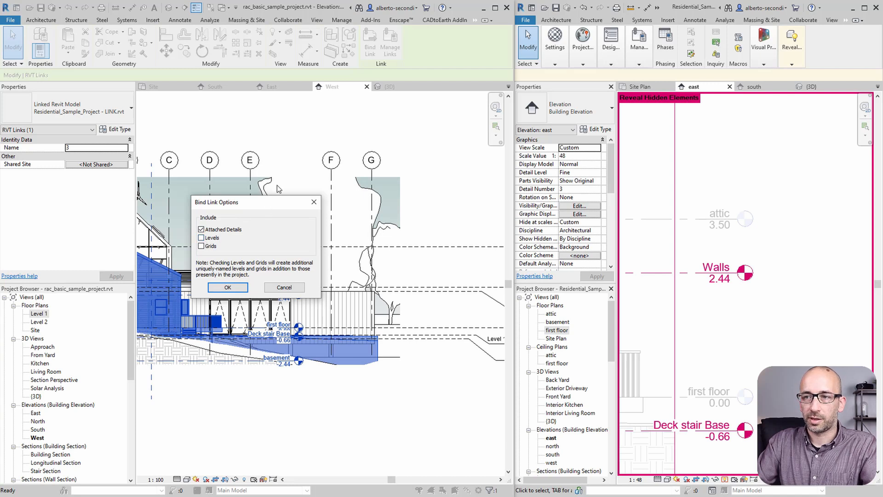
pyautogui.moveTo(217, 201); pyautogui.dragTo(236, 141)
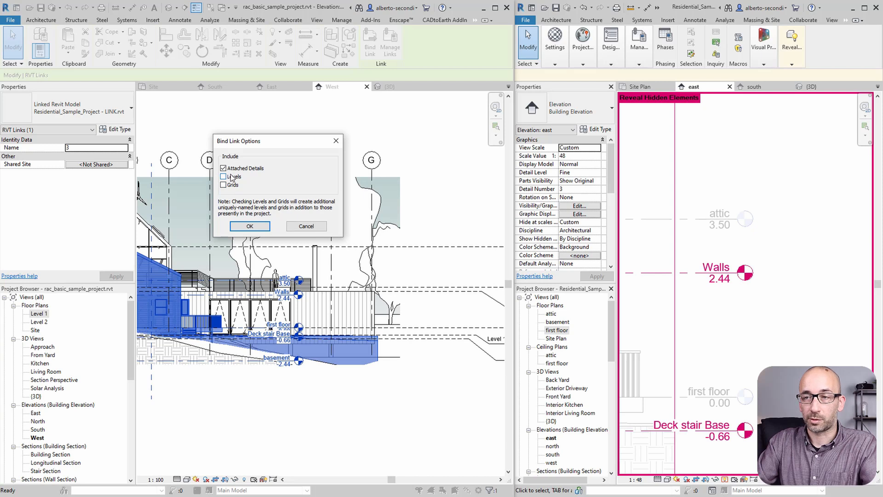
pyautogui.click(250, 226)
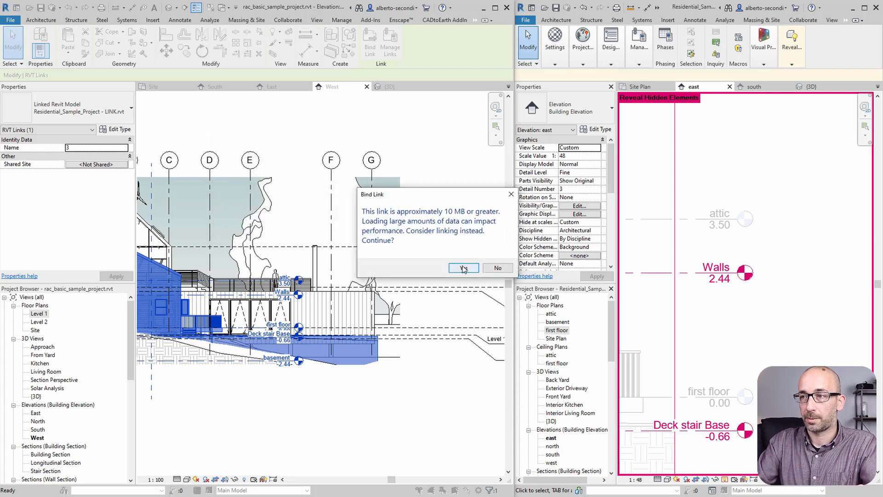
pyautogui.click(462, 267)
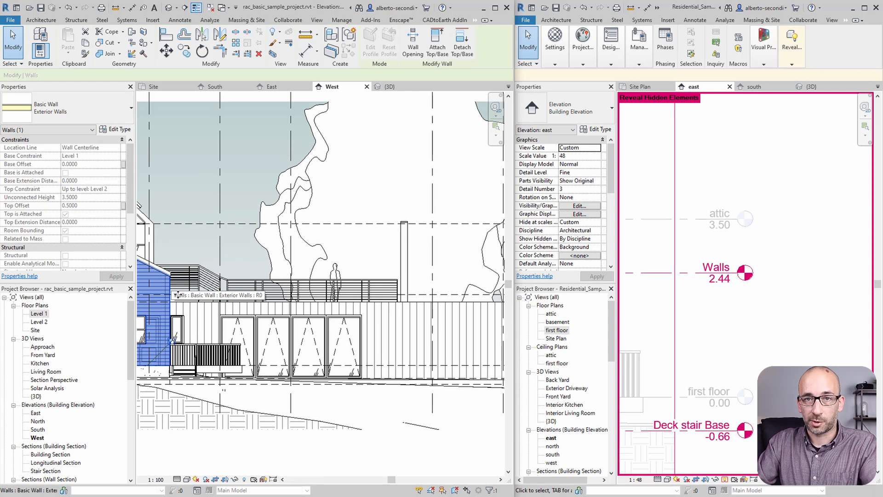
pyautogui.moveTo(179, 298)
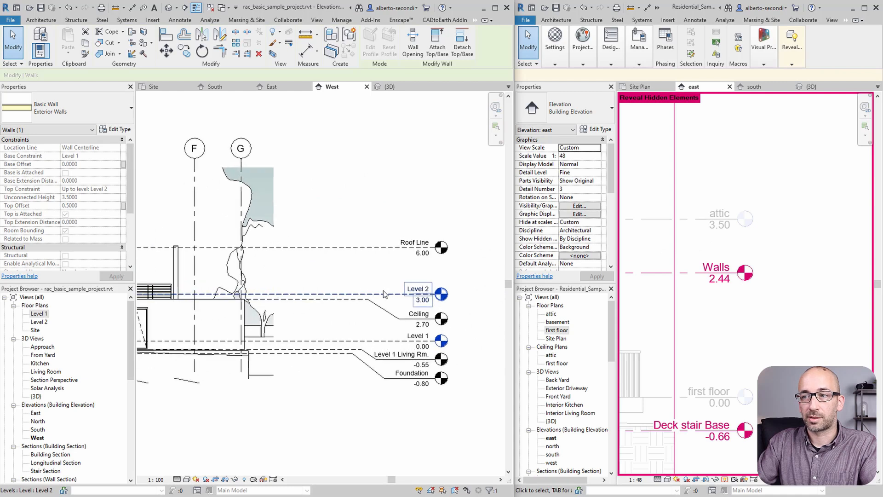
pyautogui.moveTo(385, 294)
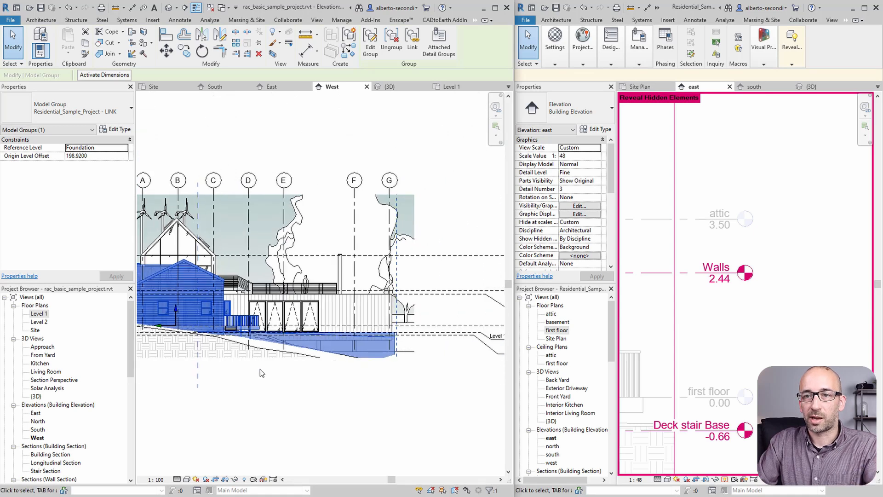
pyautogui.moveTo(79, 107)
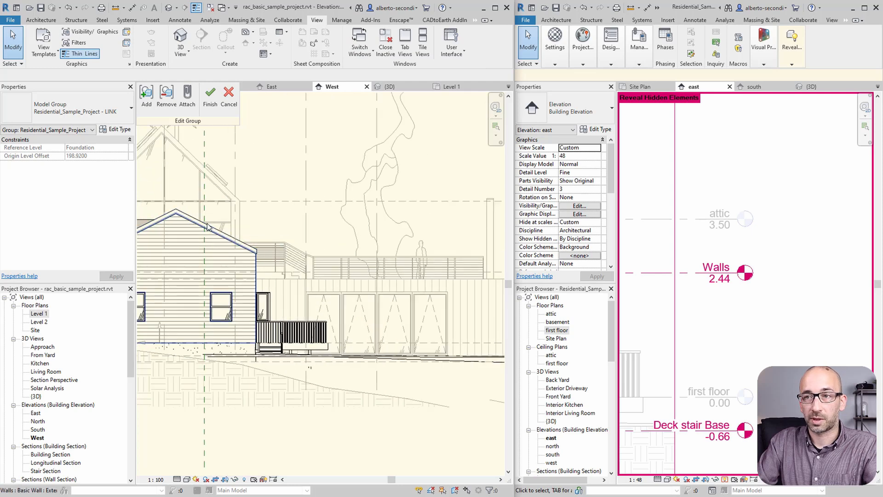
pyautogui.click(210, 95)
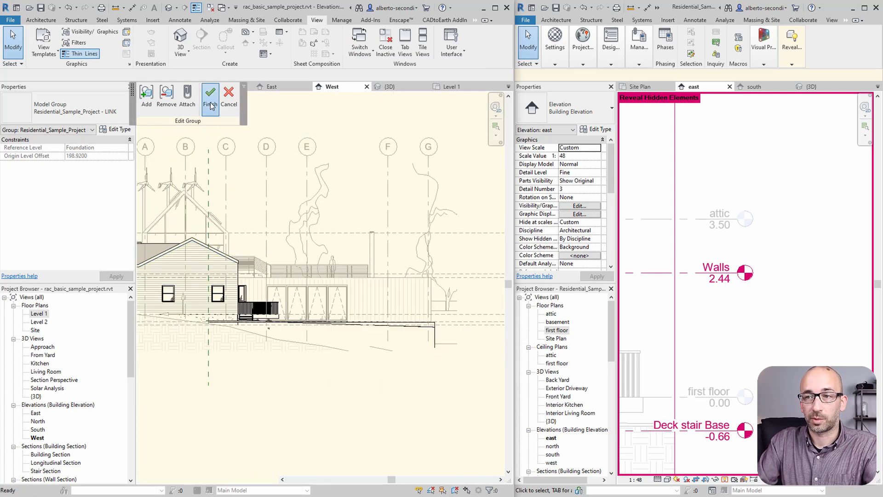
pyautogui.click(210, 94)
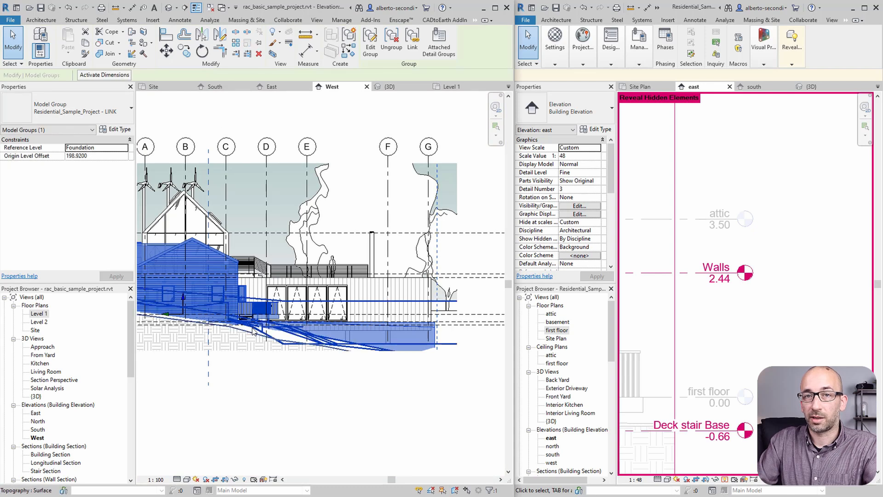
pyautogui.click(253, 329)
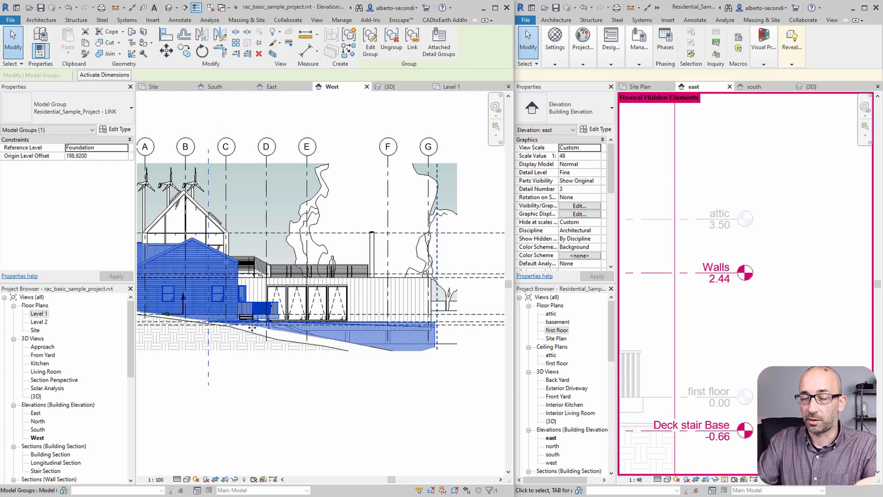
pyautogui.moveTo(251, 328)
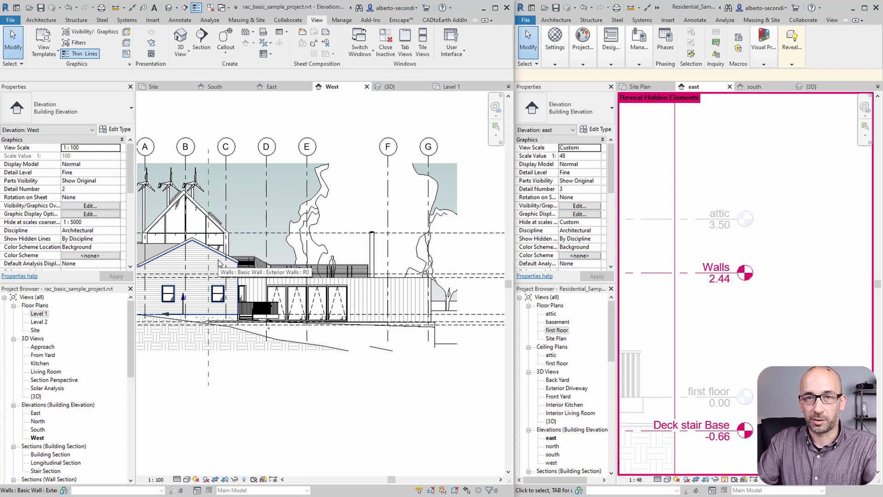
pyautogui.click(191, 276)
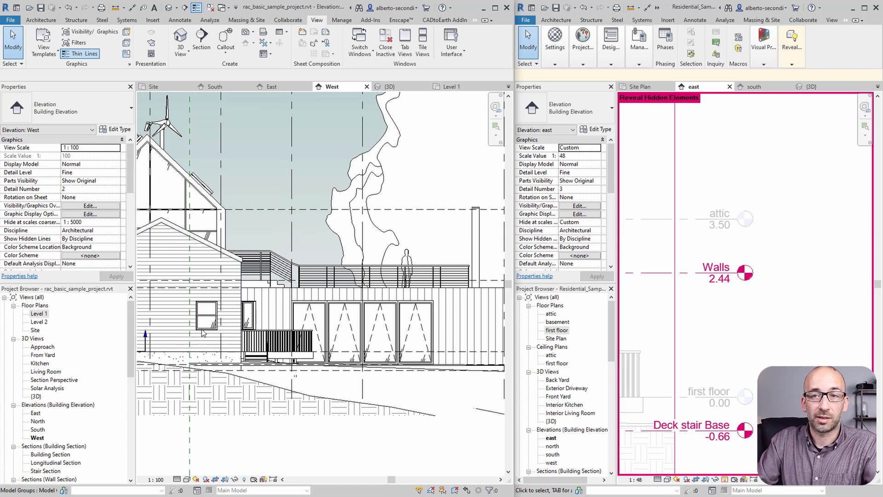
pyautogui.click(185, 253)
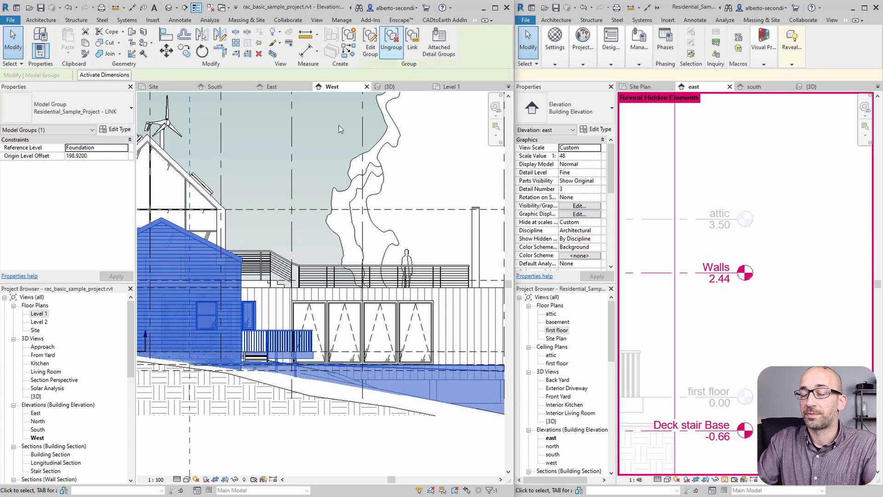
pyautogui.click(391, 39)
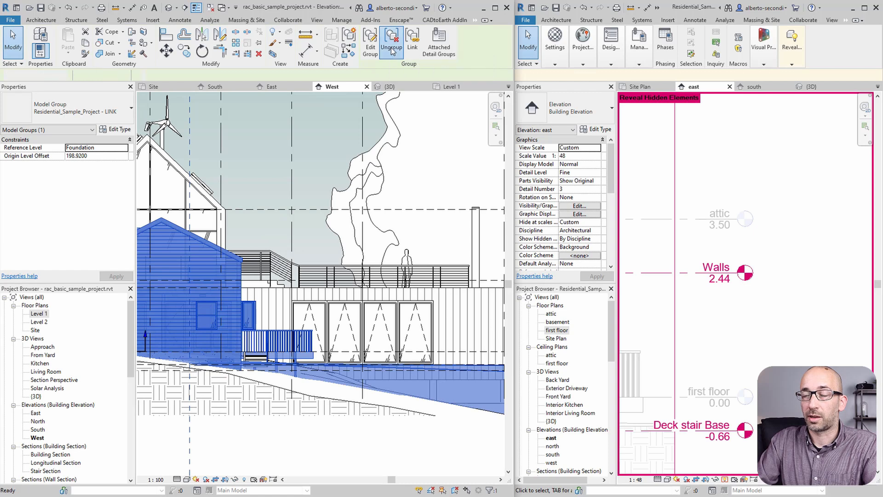
pyautogui.click(390, 40)
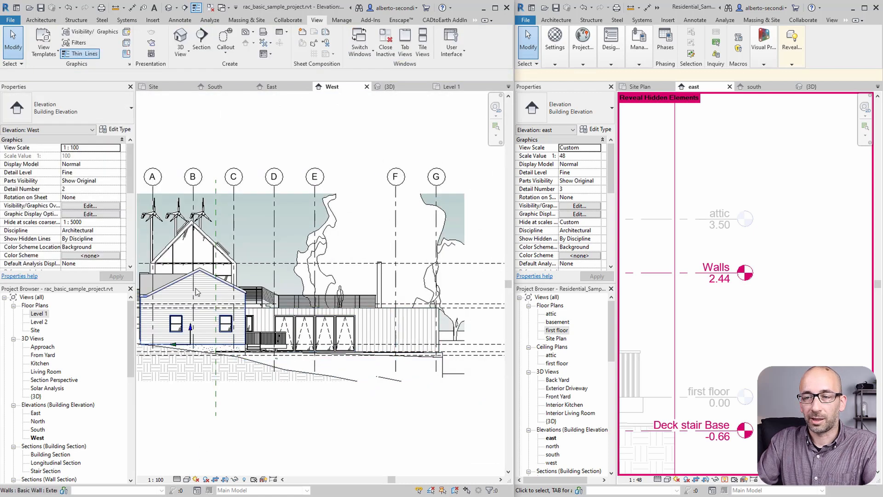
pyautogui.moveTo(197, 292)
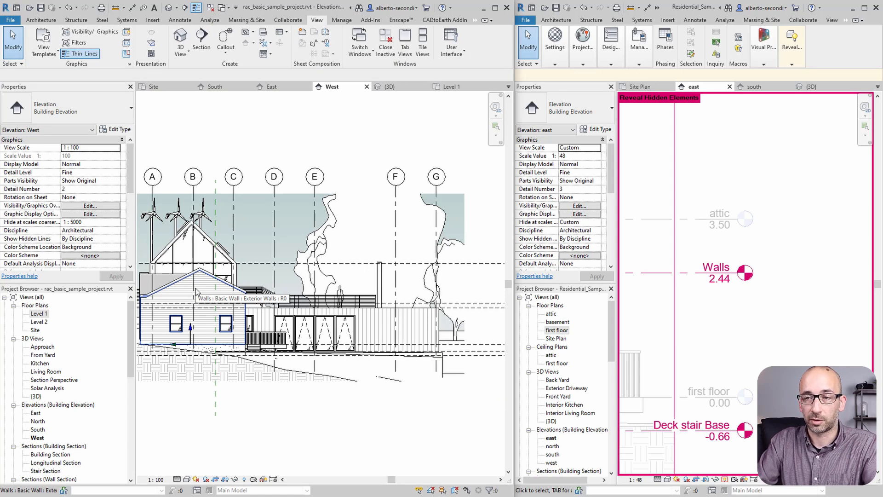
pyautogui.click(344, 417)
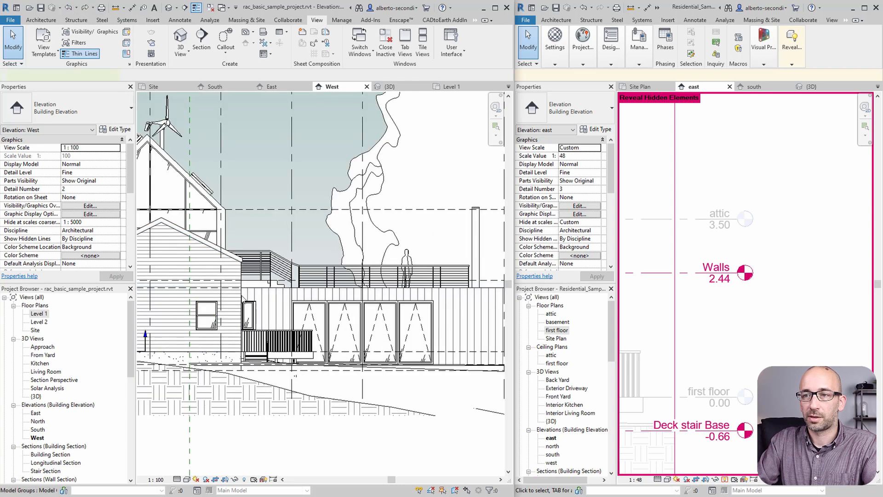
pyautogui.click(192, 293)
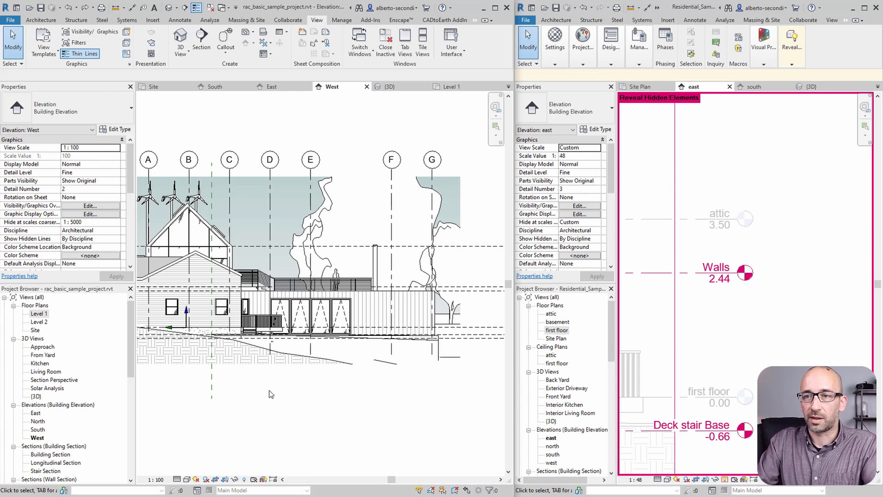
pyautogui.click(186, 304)
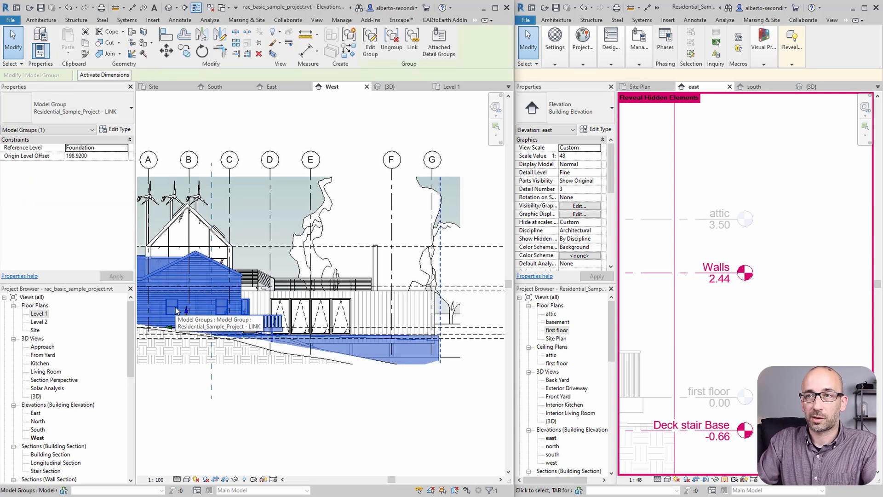
pyautogui.moveTo(411, 39)
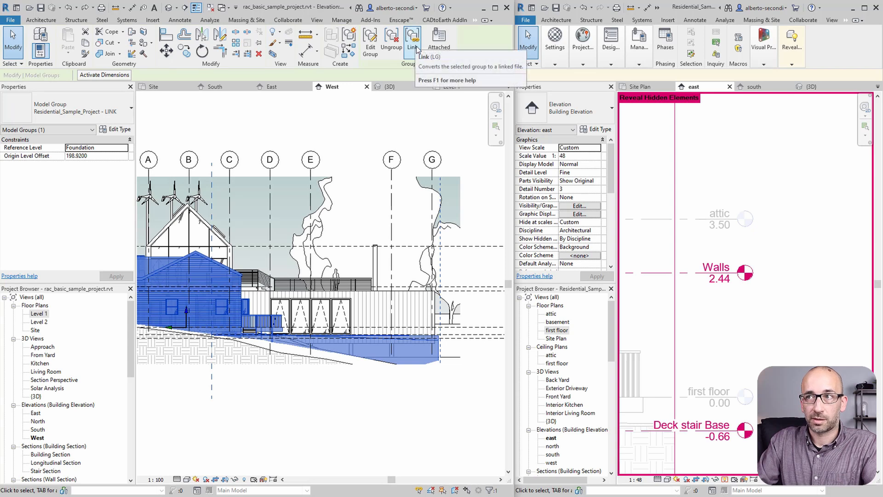
# Replace the residential model group with a new linked file, Residential_Sample_Project - LINK 2.rvt
pyautogui.click(412, 40)
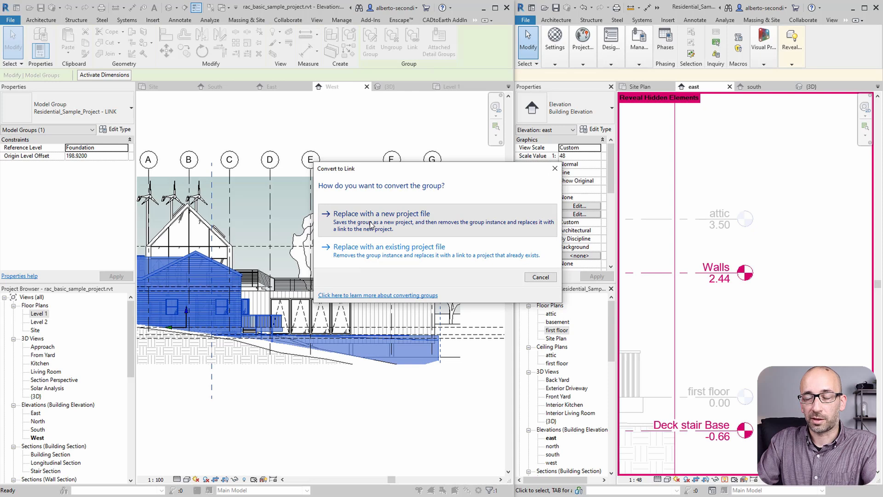
pyautogui.click(381, 214)
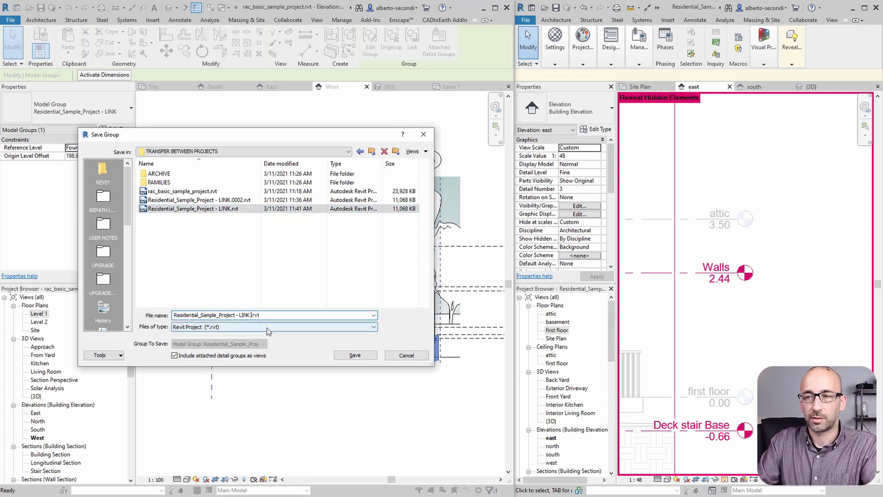
pyautogui.write('2')
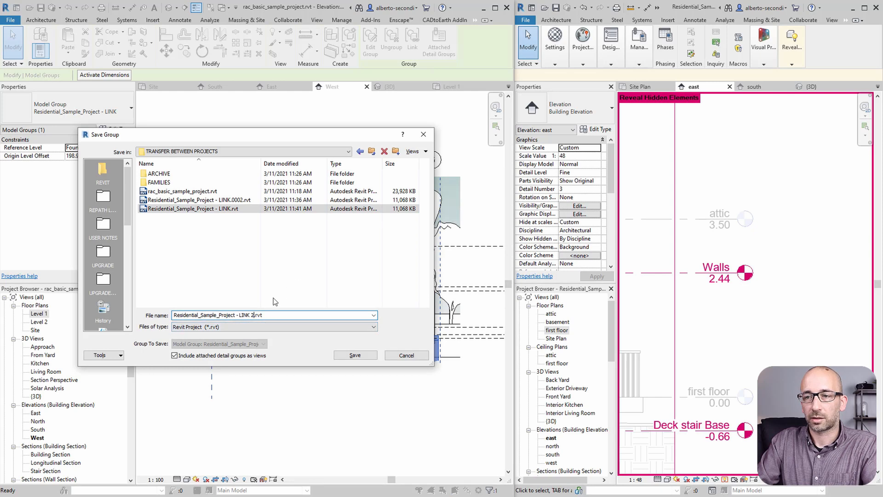
pyautogui.click(355, 354)
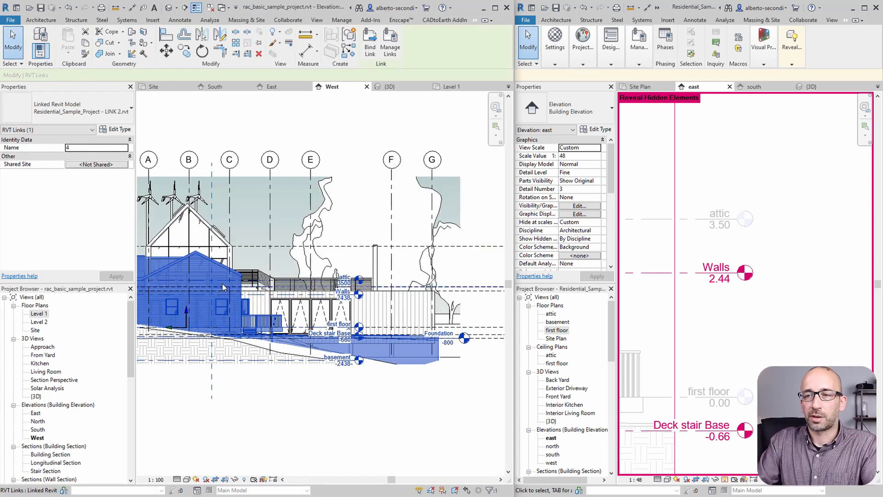
pyautogui.moveTo(223, 283)
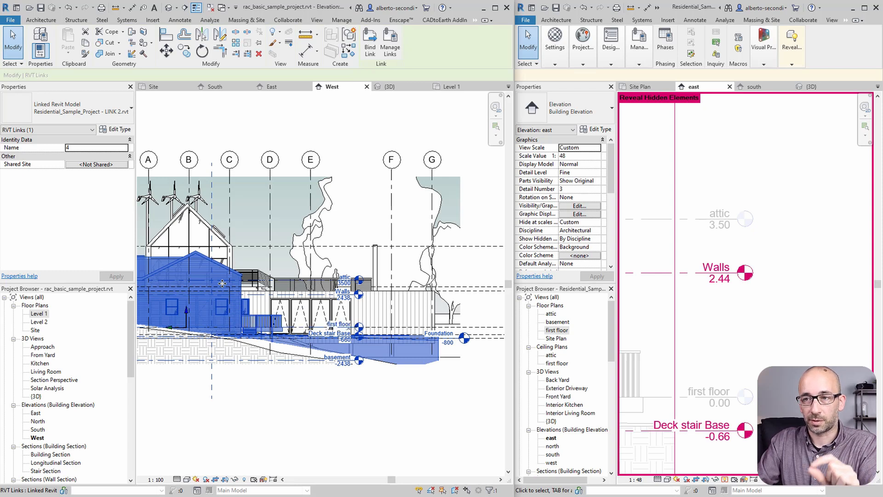
pyautogui.moveTo(218, 304)
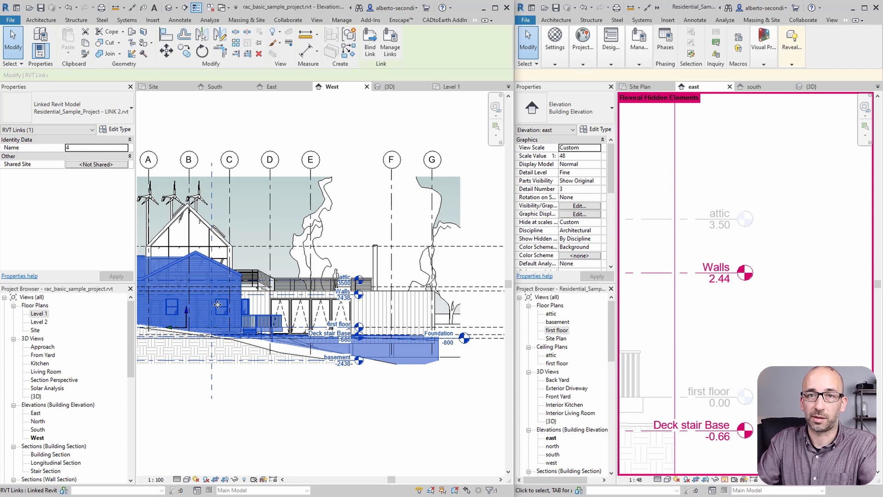
pyautogui.moveTo(78, 111)
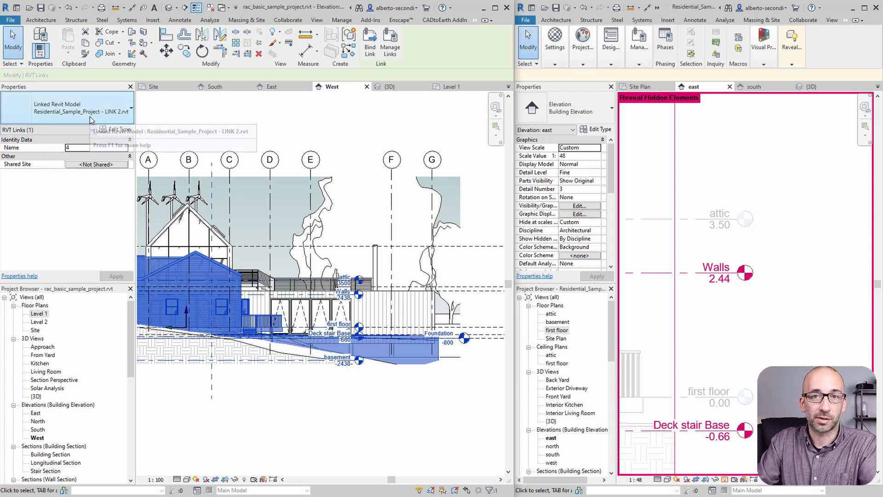